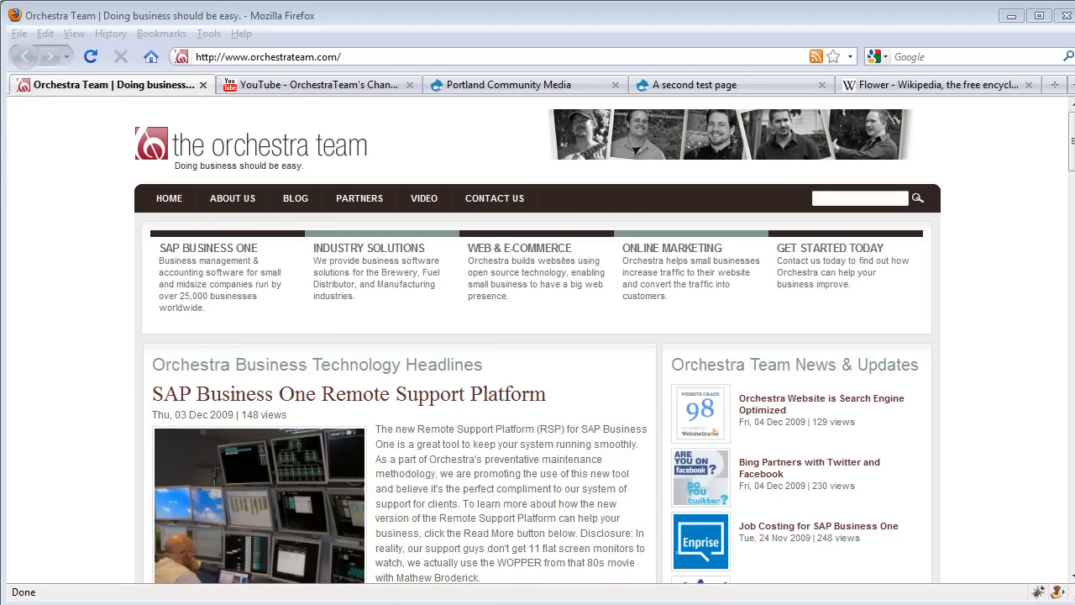
pyautogui.moveTo(205, 225)
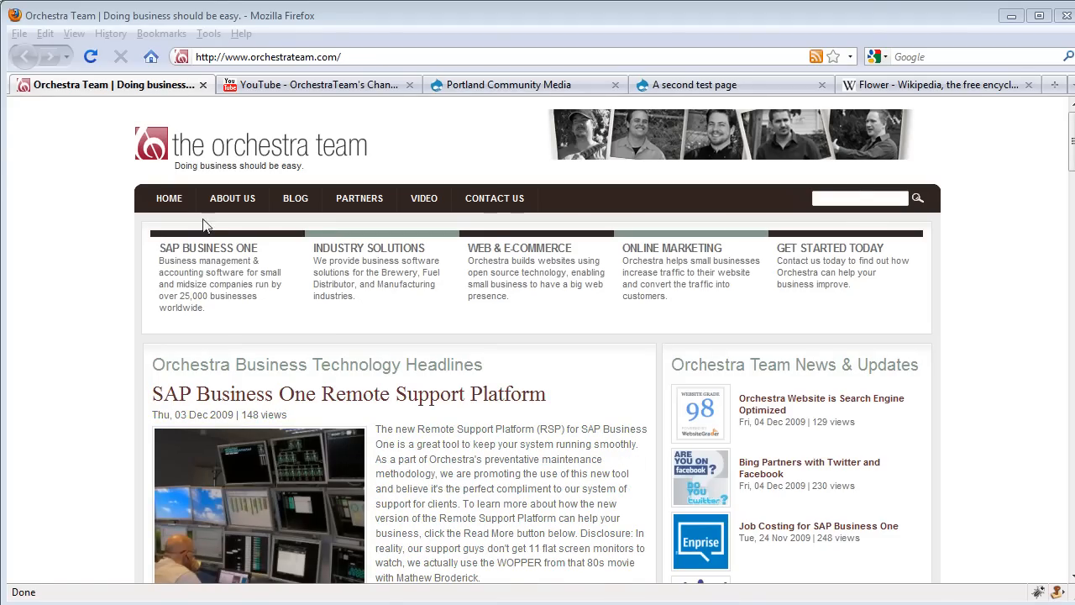
# Bring up the Portland Community Media site's Front Page Layout as administrator
pyautogui.click(507, 84)
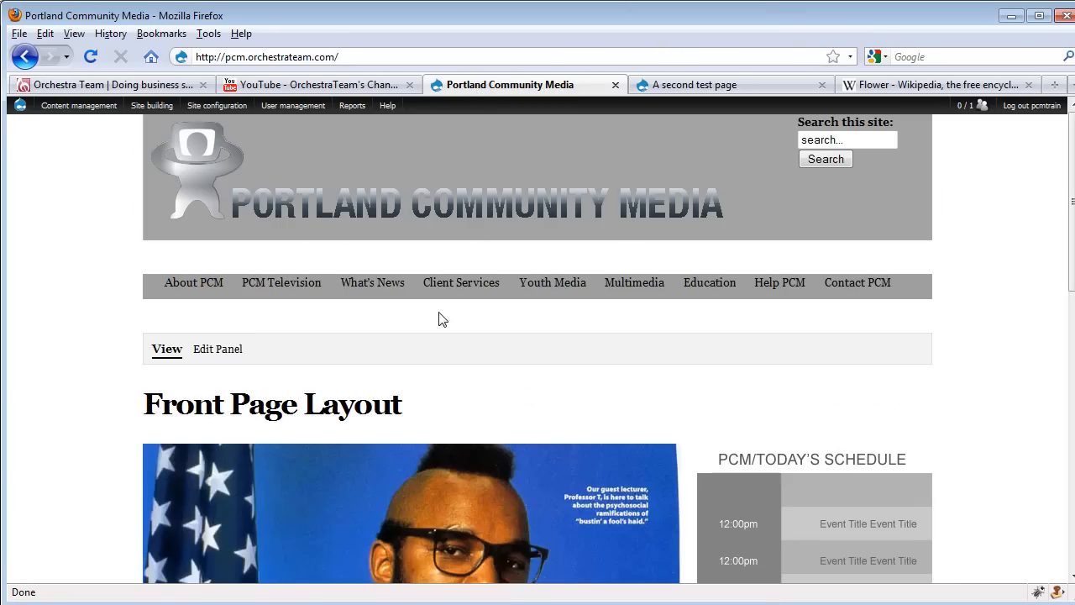
pyautogui.moveTo(973, 169)
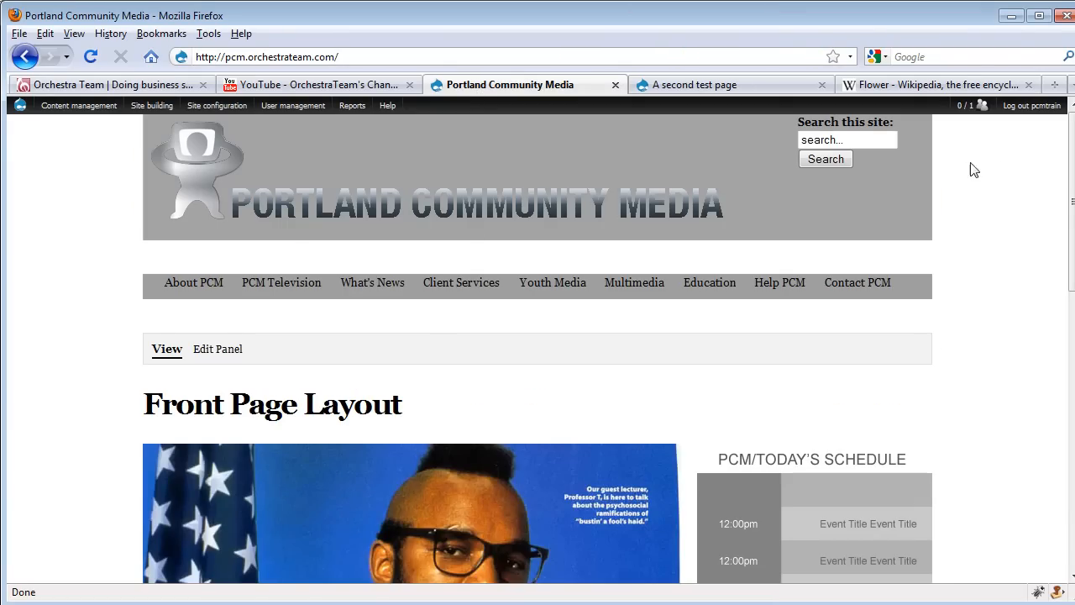
pyautogui.moveTo(988, 221)
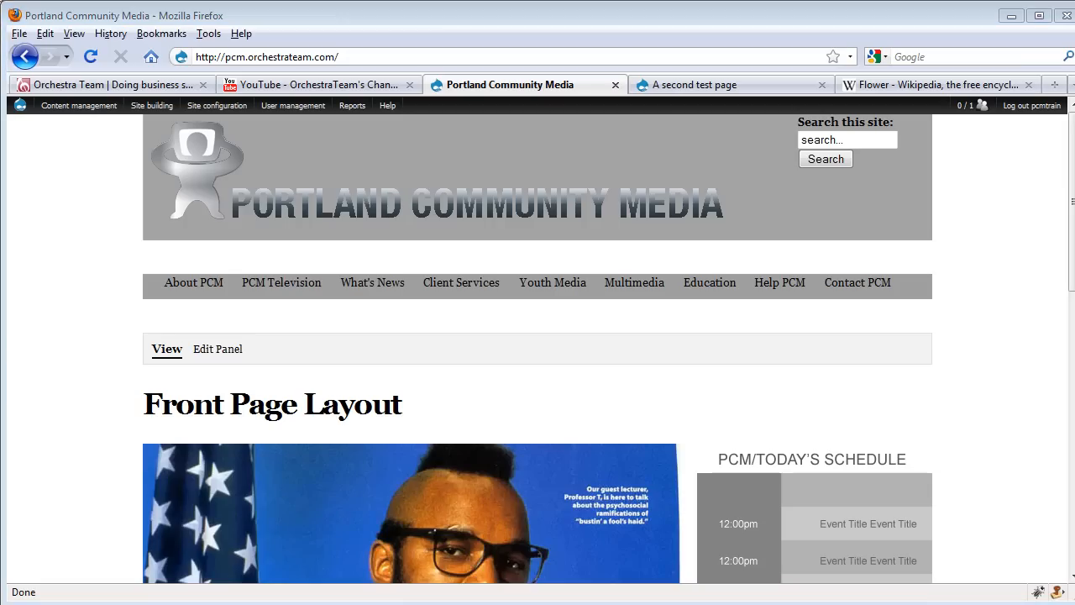
pyautogui.moveTo(63, 497)
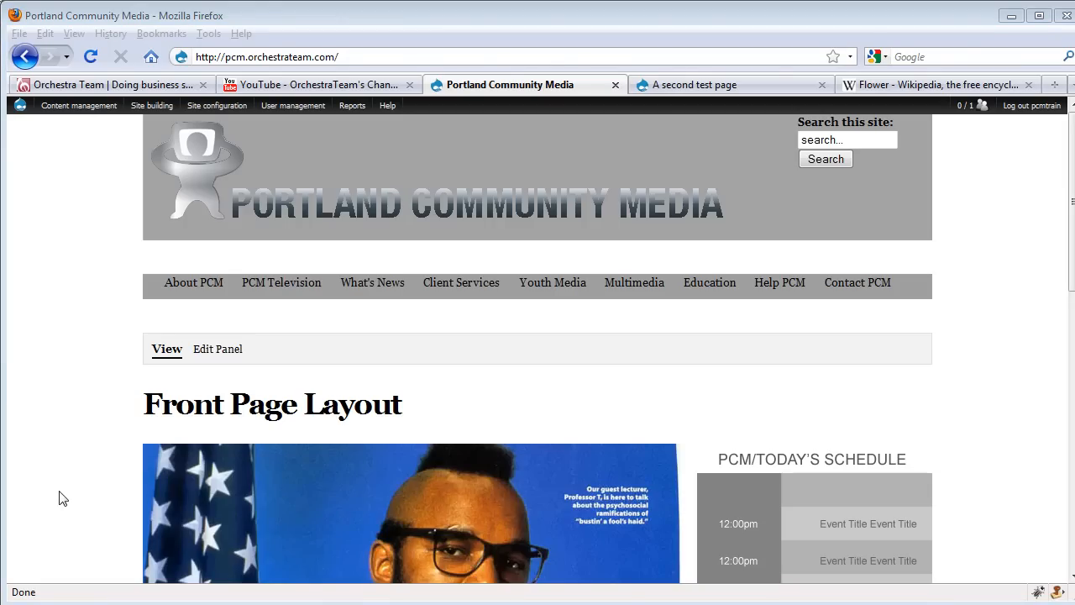
pyautogui.moveTo(67, 478)
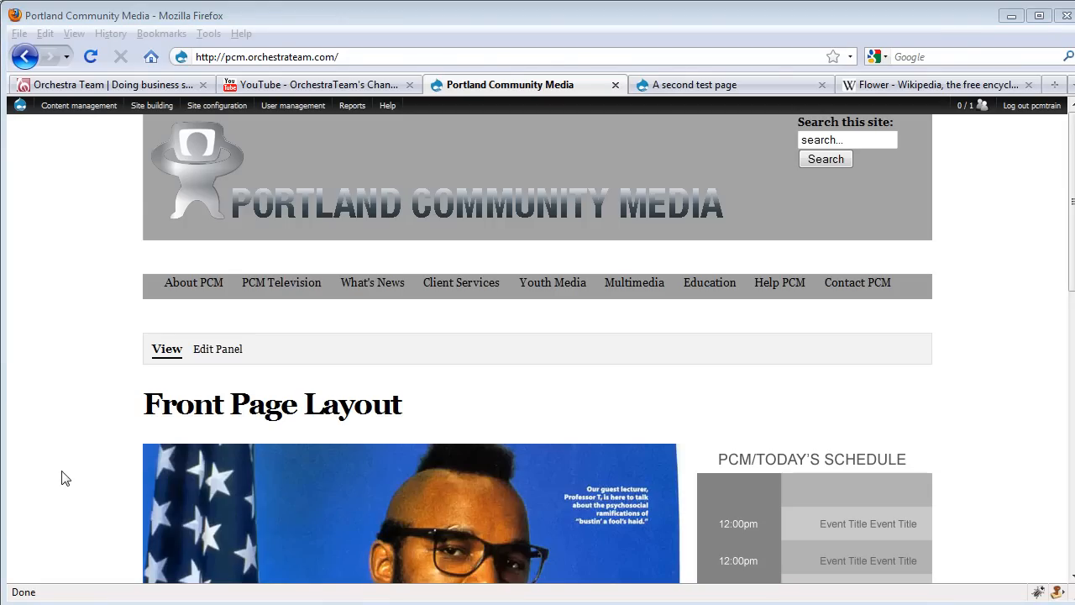
# Go to pcm.orchestrateam.com/node, choose Create content, then Page
pyautogui.click(267, 57)
pyautogui.write('node')
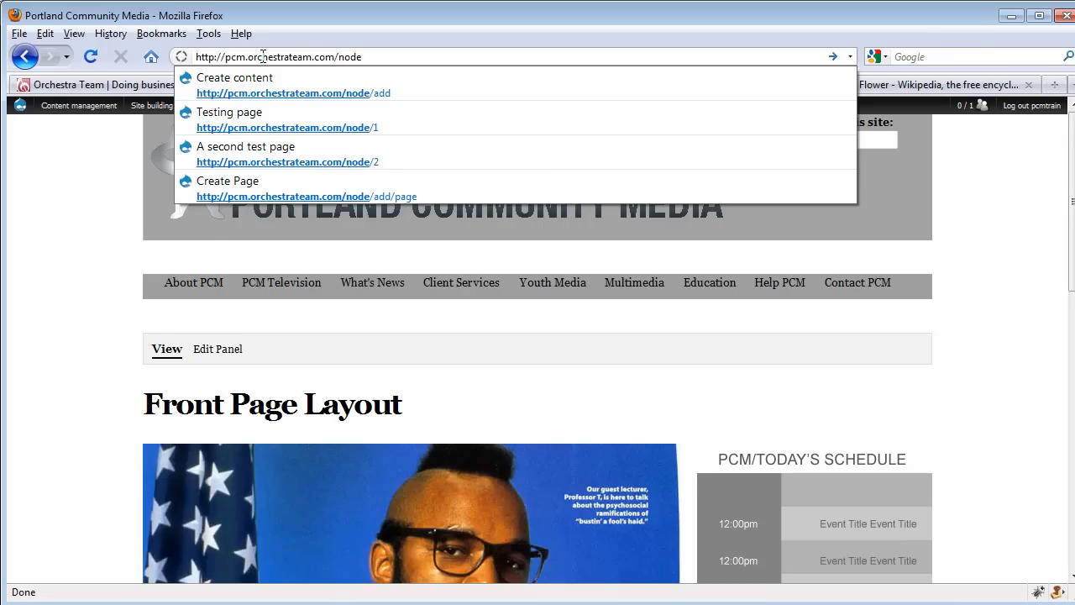
pyautogui.click(235, 77)
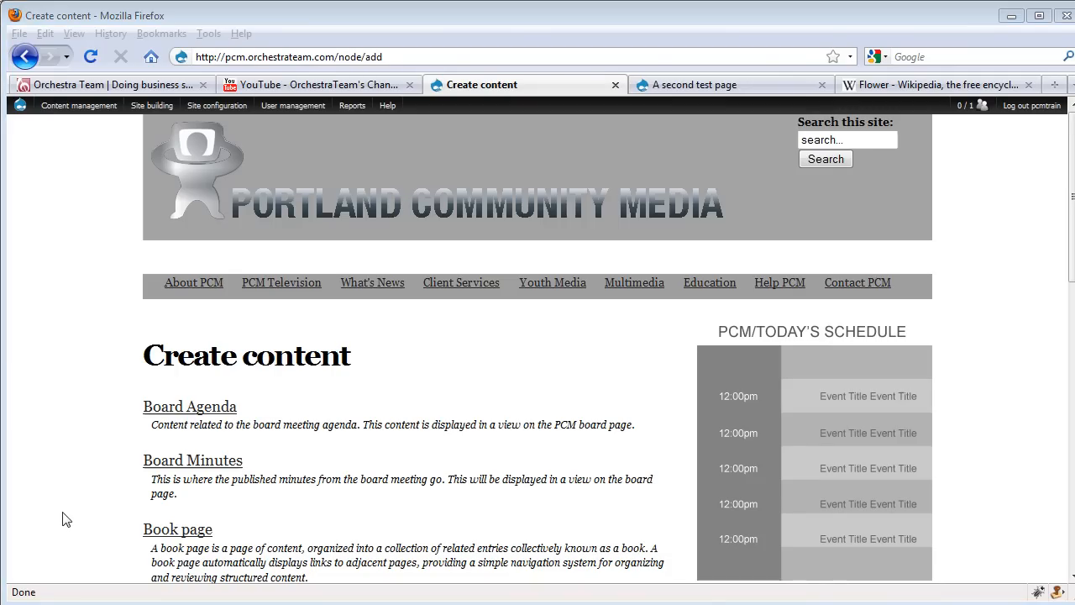
pyautogui.scroll(-3)
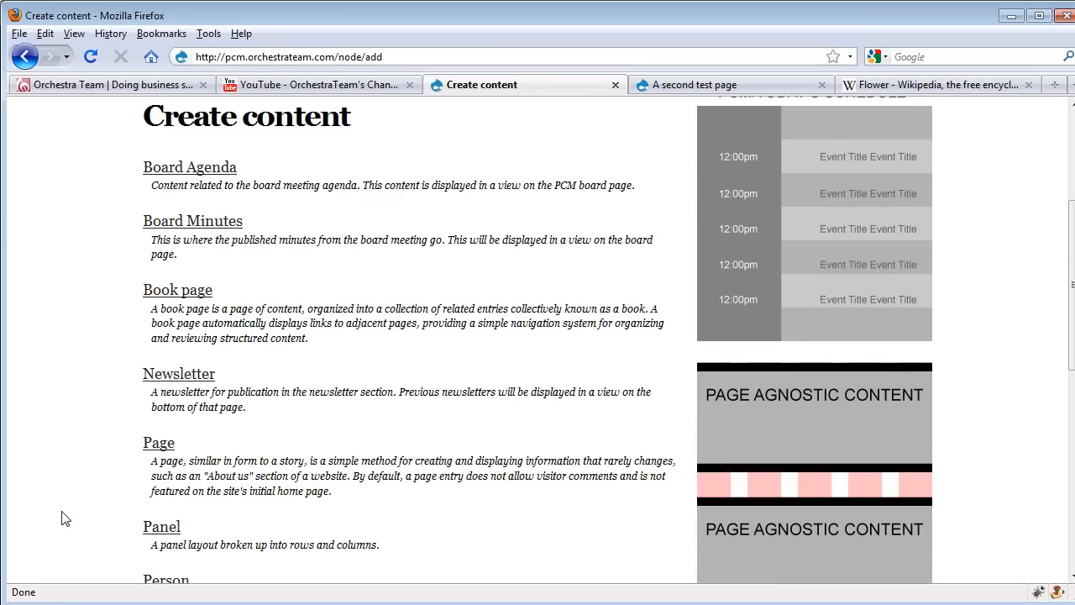
pyautogui.moveTo(75, 449)
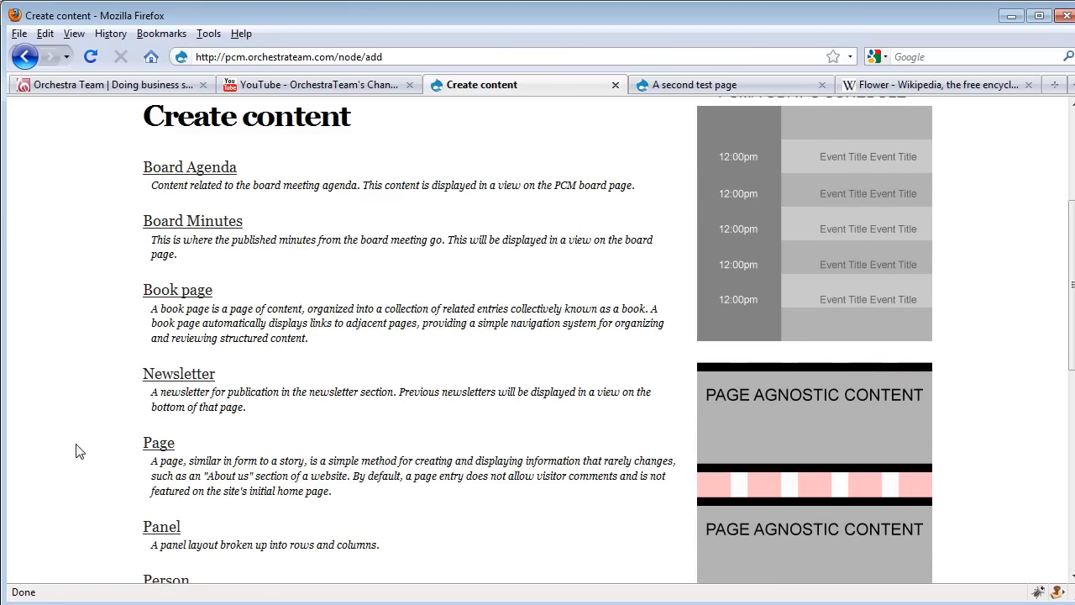
pyautogui.moveTo(144, 451)
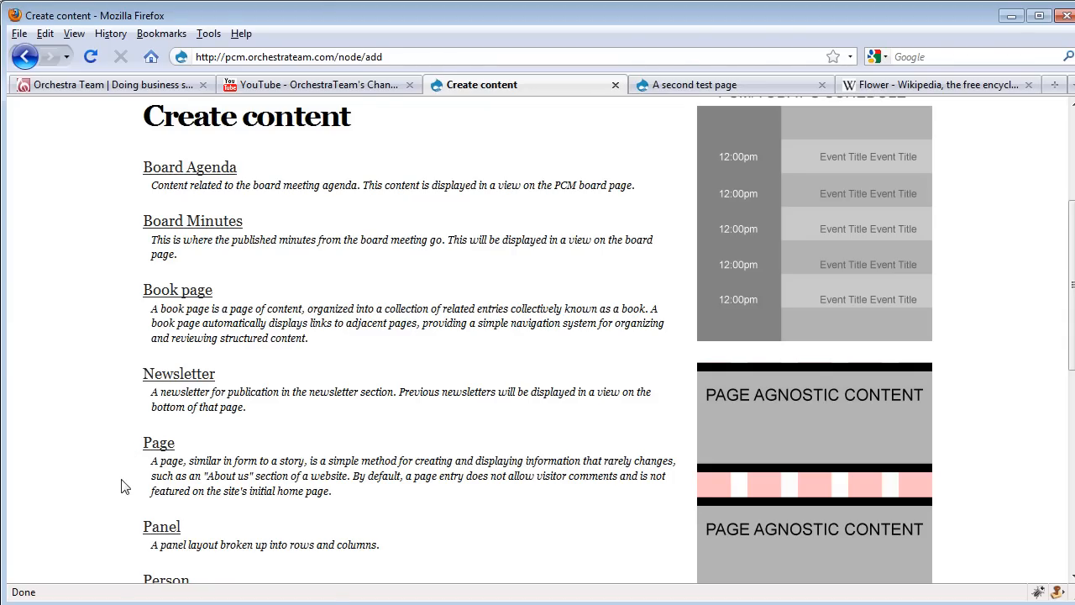
pyautogui.click(158, 443)
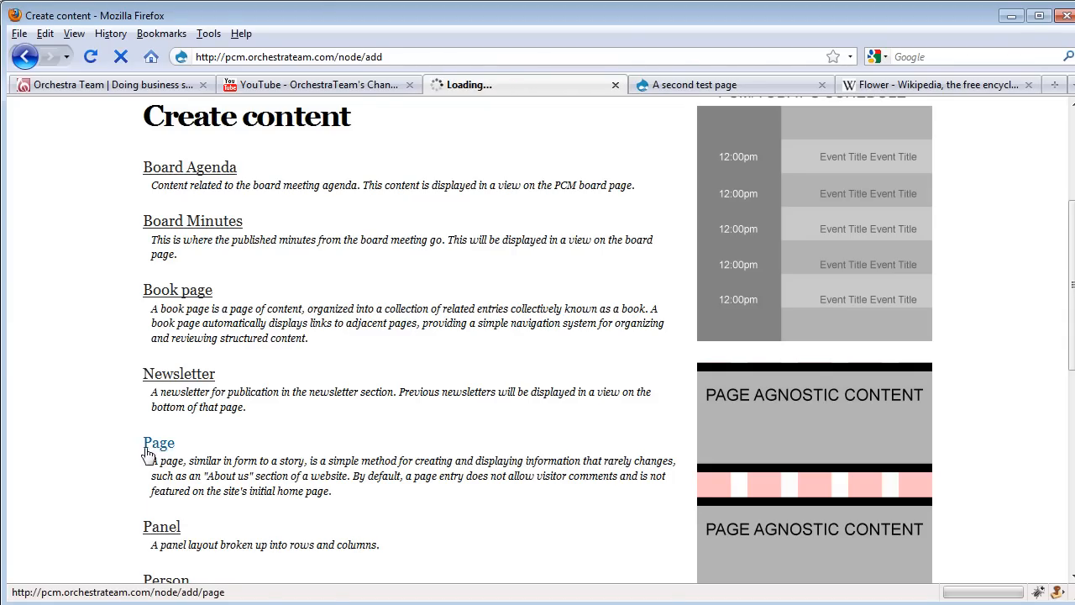
pyautogui.click(158, 442)
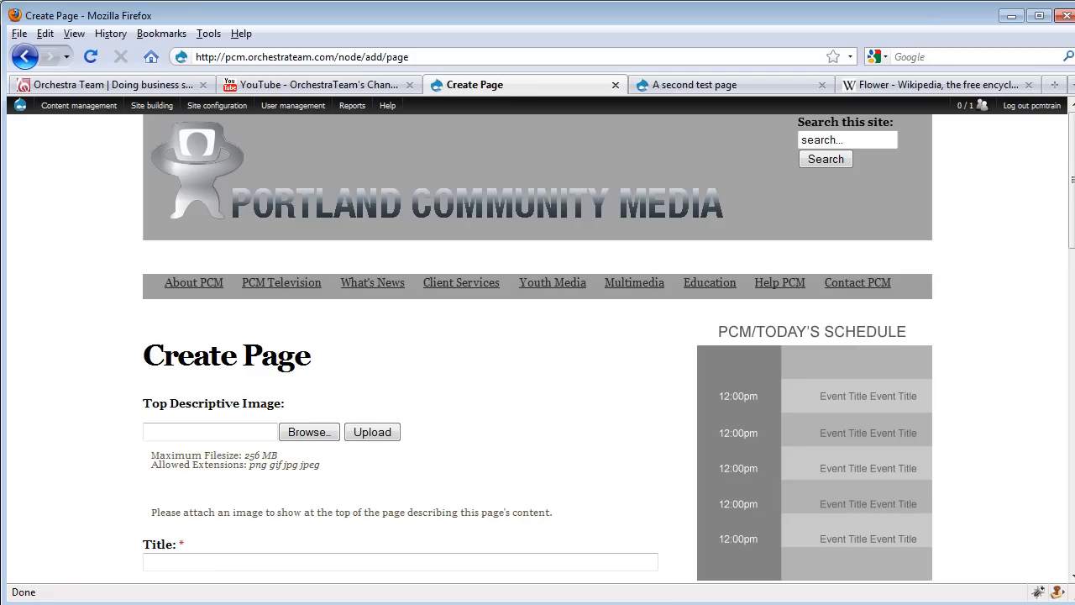
pyautogui.moveTo(510, 348)
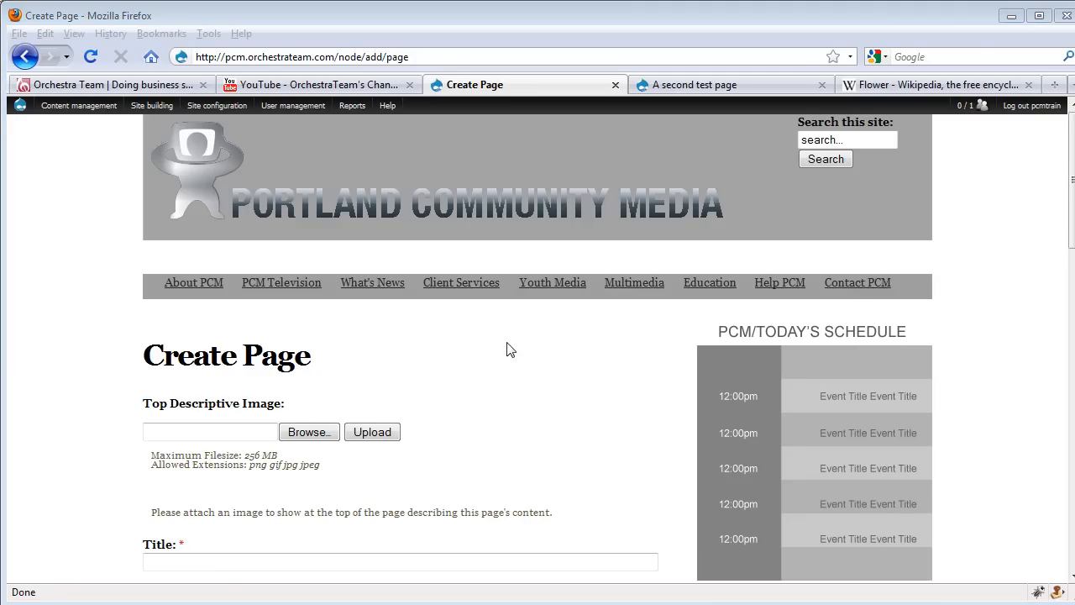
pyautogui.moveTo(636, 149)
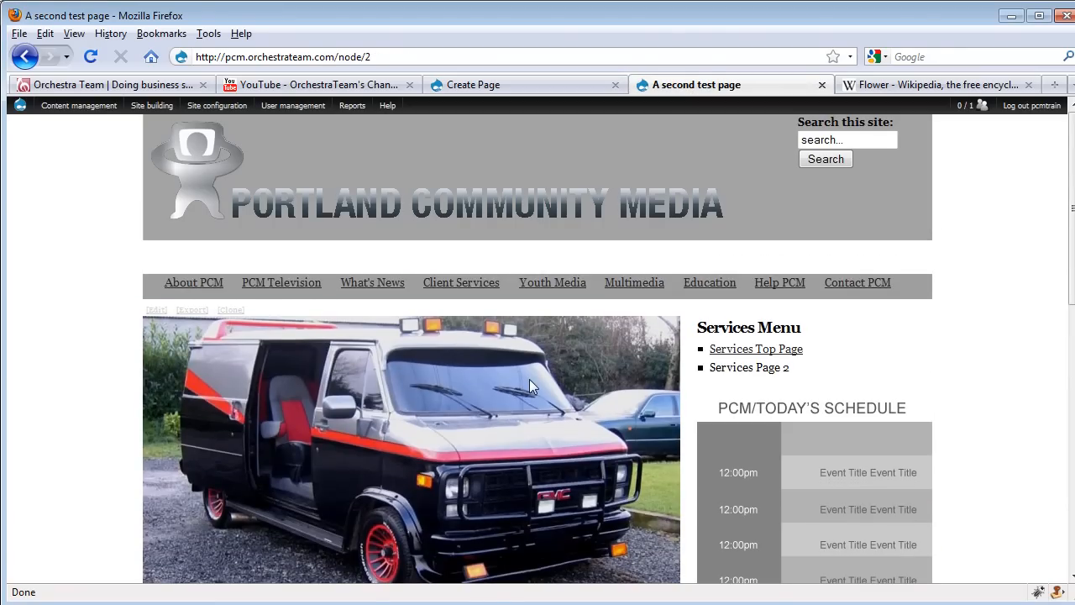
pyautogui.moveTo(435, 383)
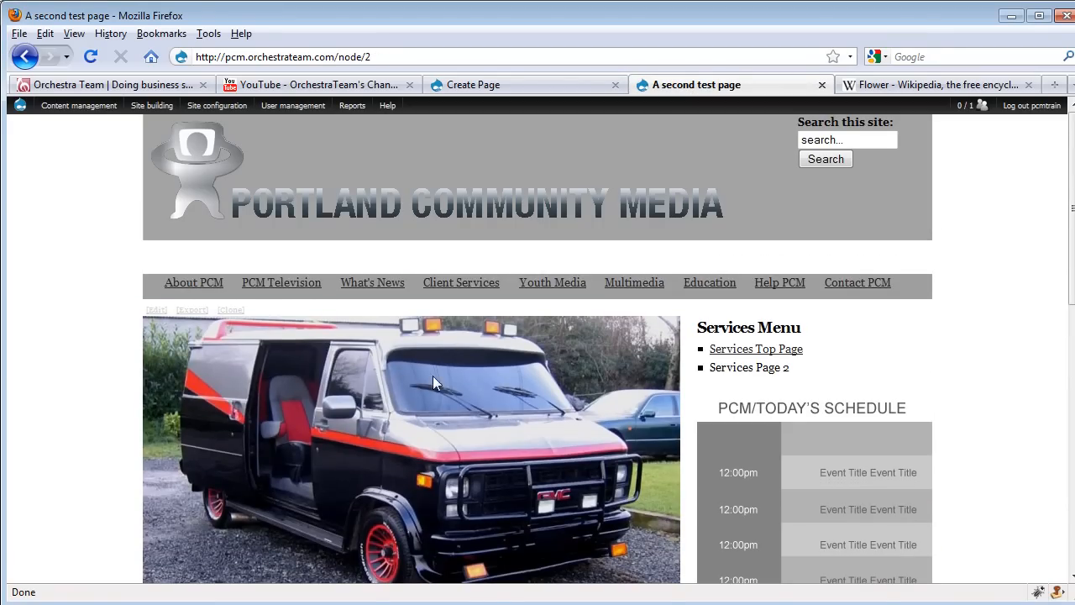
pyautogui.scroll(-3)
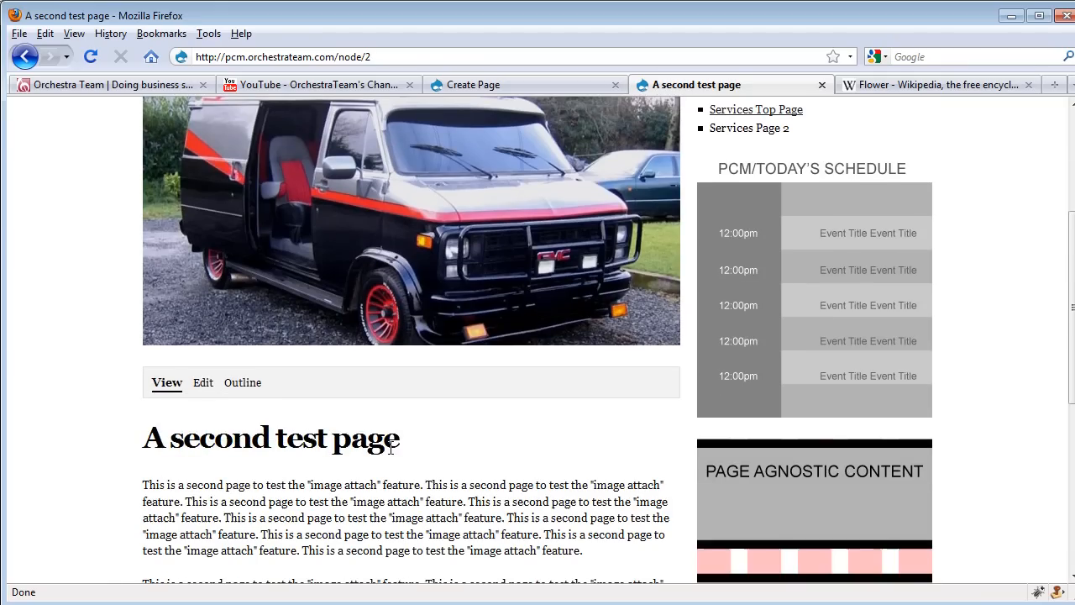
pyautogui.scroll(-3)
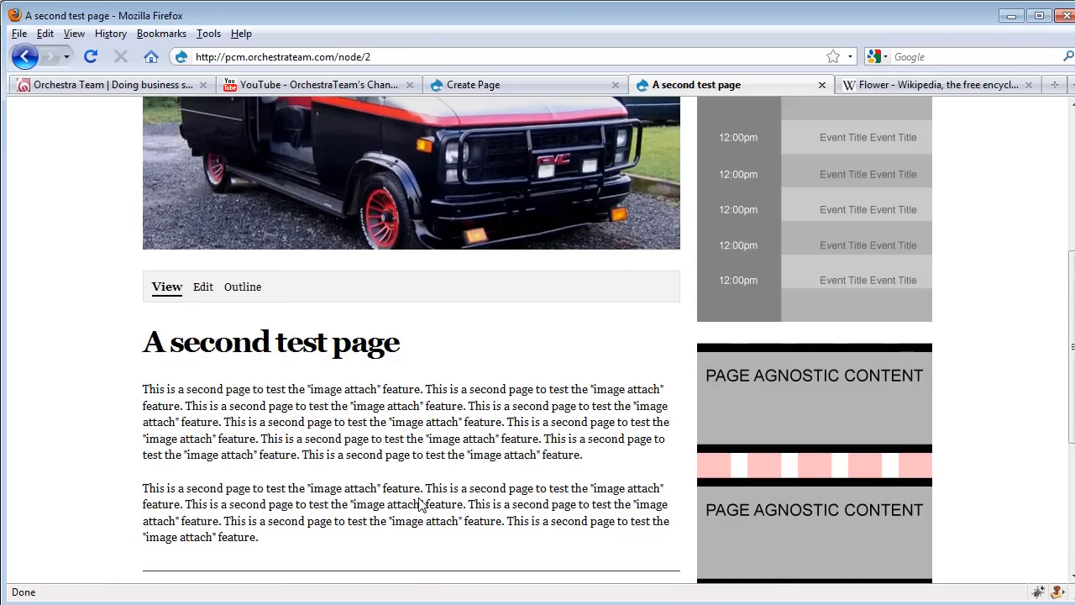
pyautogui.moveTo(405, 501)
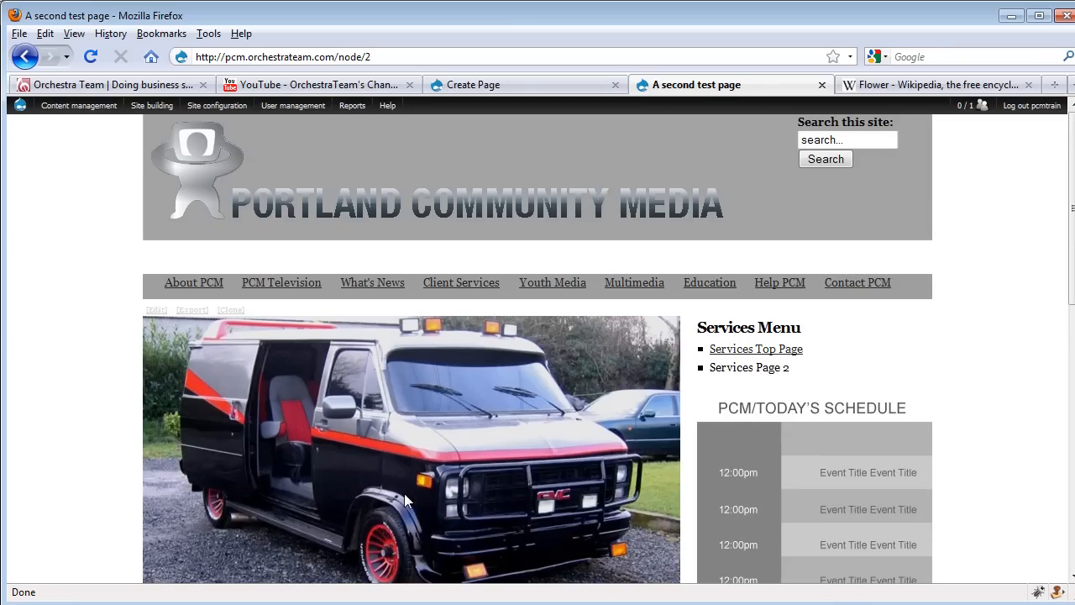
pyautogui.moveTo(529, 113)
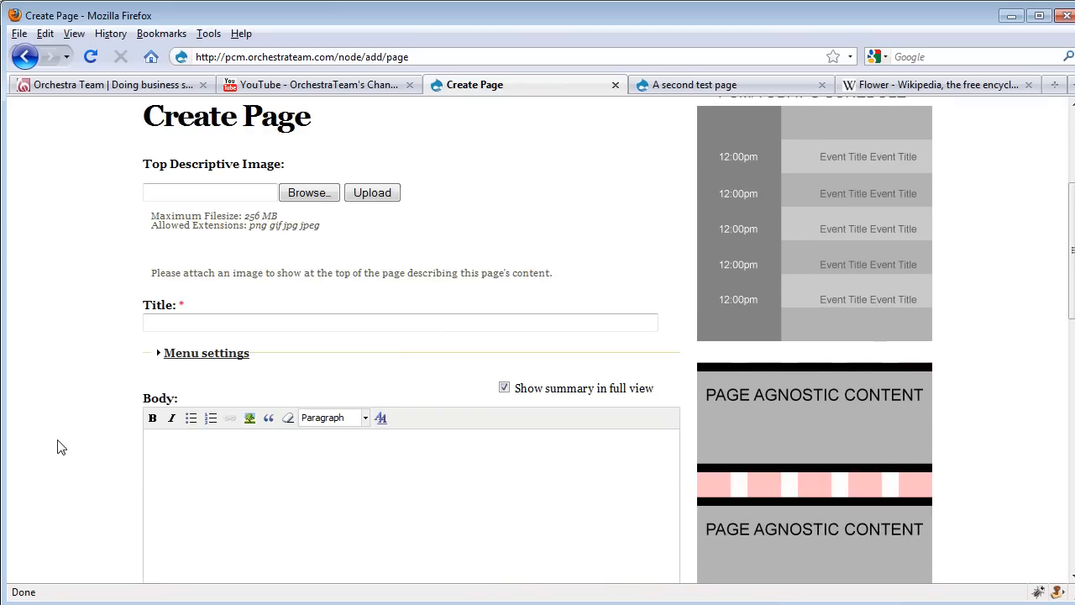
# Title the page 'All About Flowers' and paste two Wikipedia Flower paragraphs into the body
pyautogui.scroll(-3)
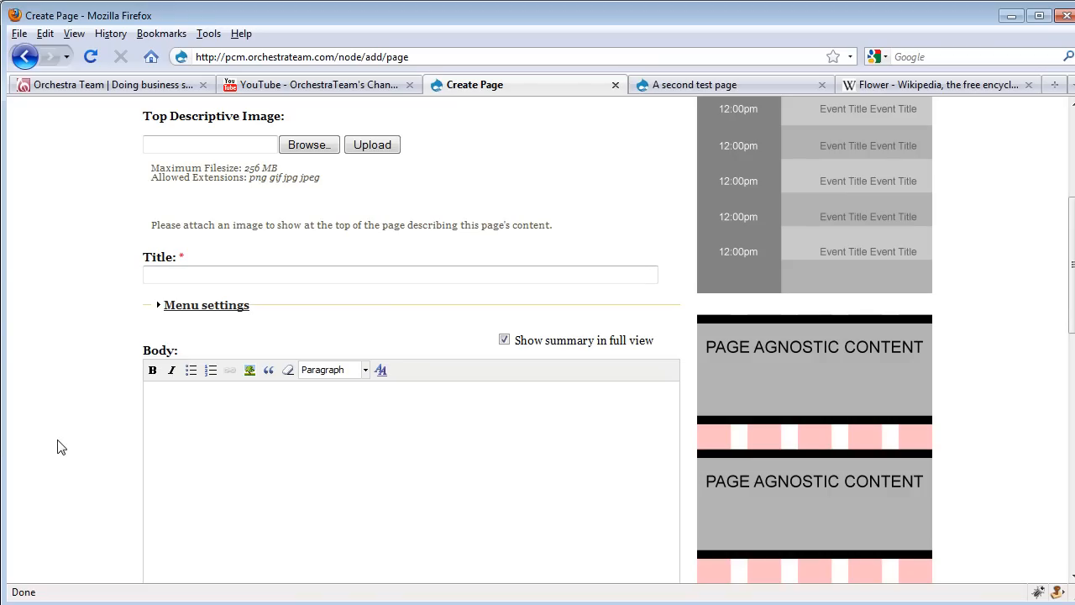
pyautogui.moveTo(155, 296)
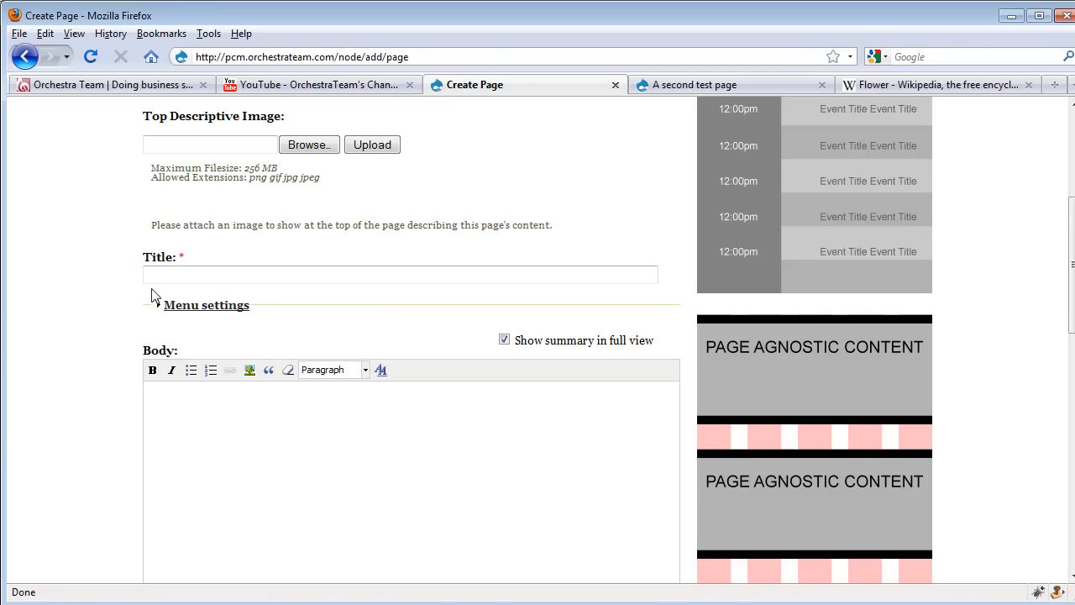
pyautogui.click(399, 275)
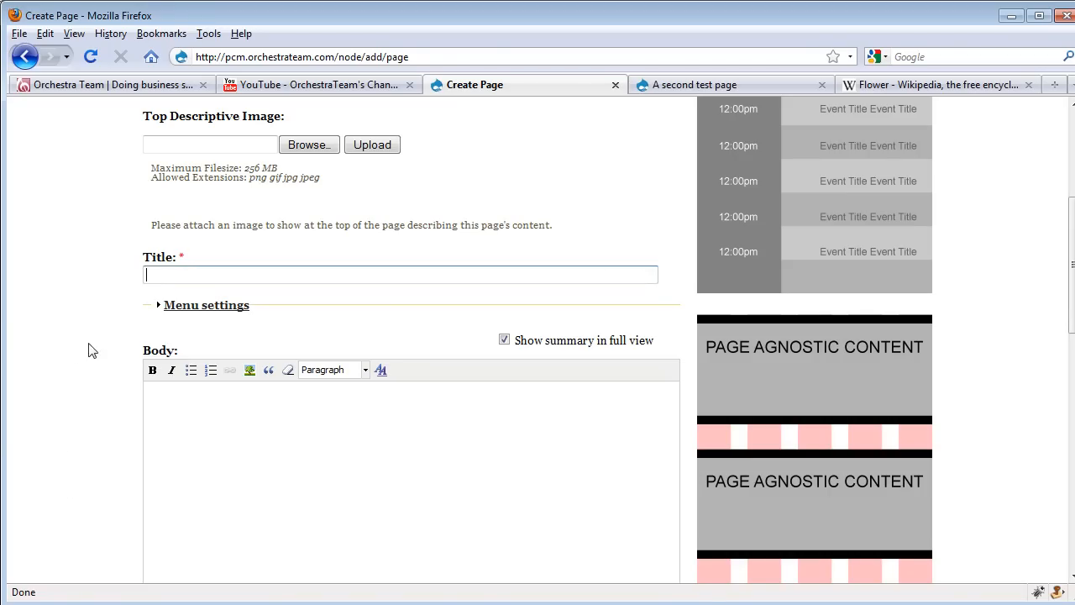
pyautogui.write('All A')
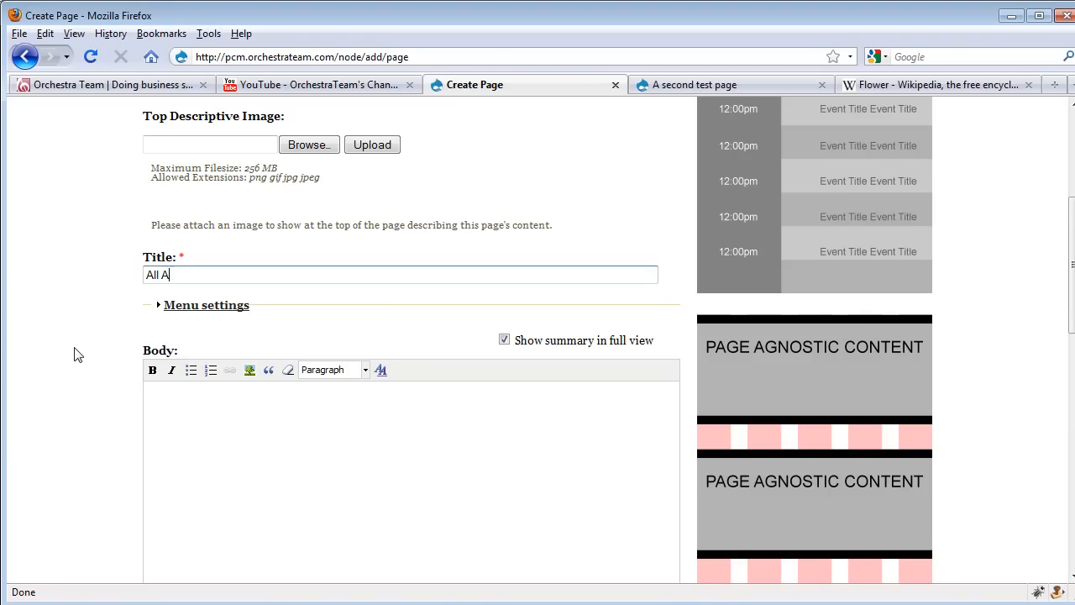
pyautogui.write('bout Flowers')
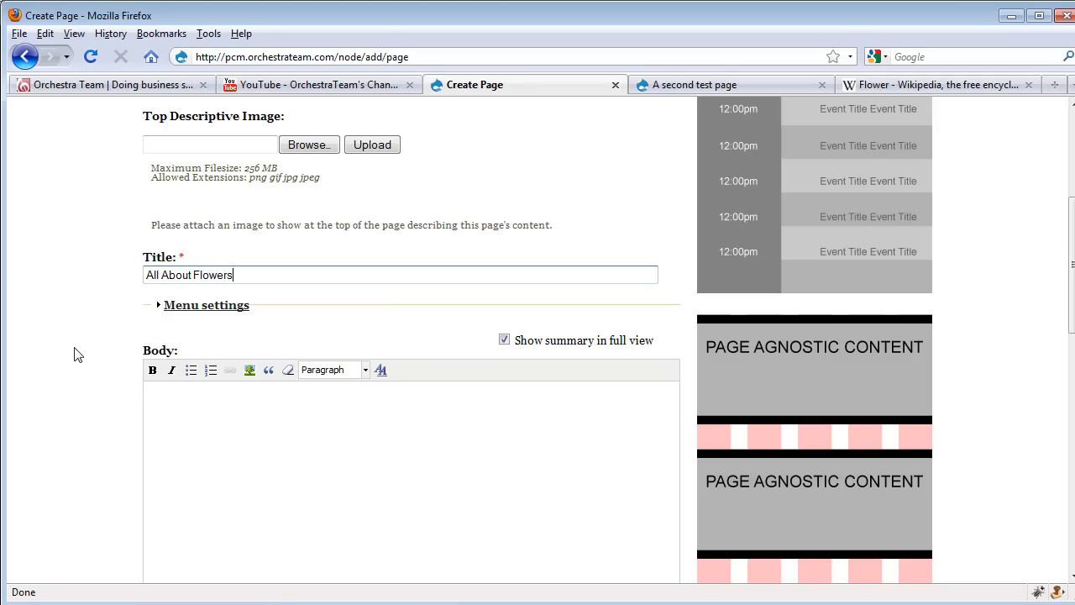
pyautogui.moveTo(53, 488)
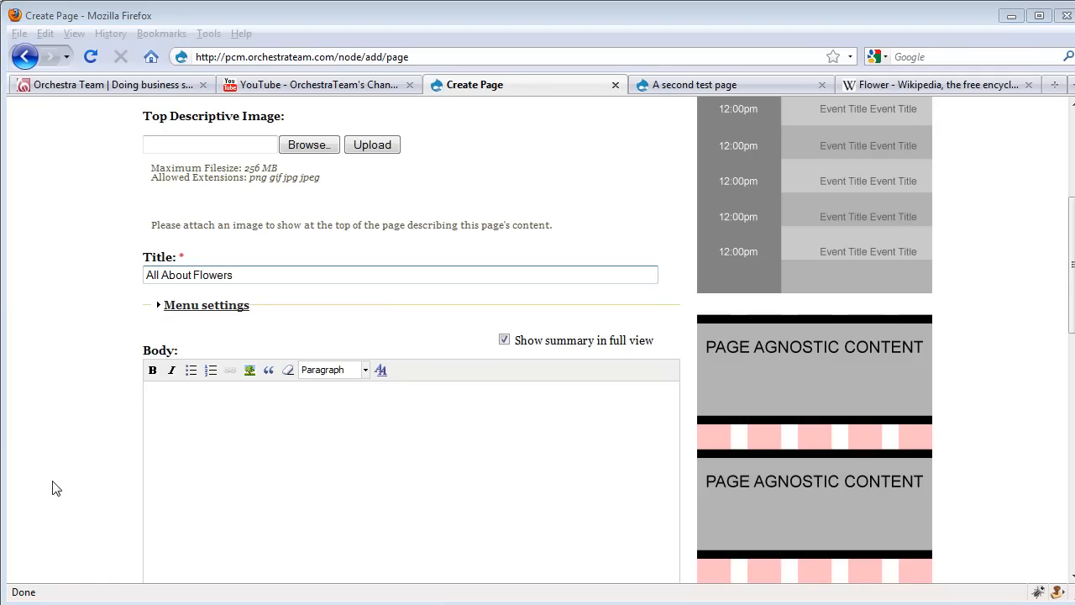
pyautogui.click(936, 84)
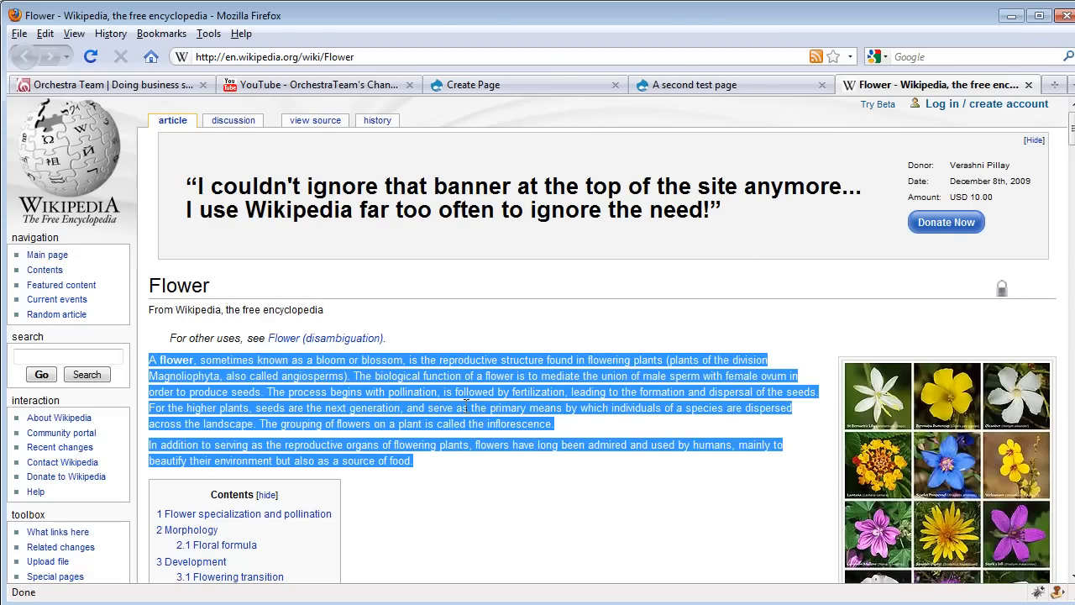
pyautogui.moveTo(524, 347)
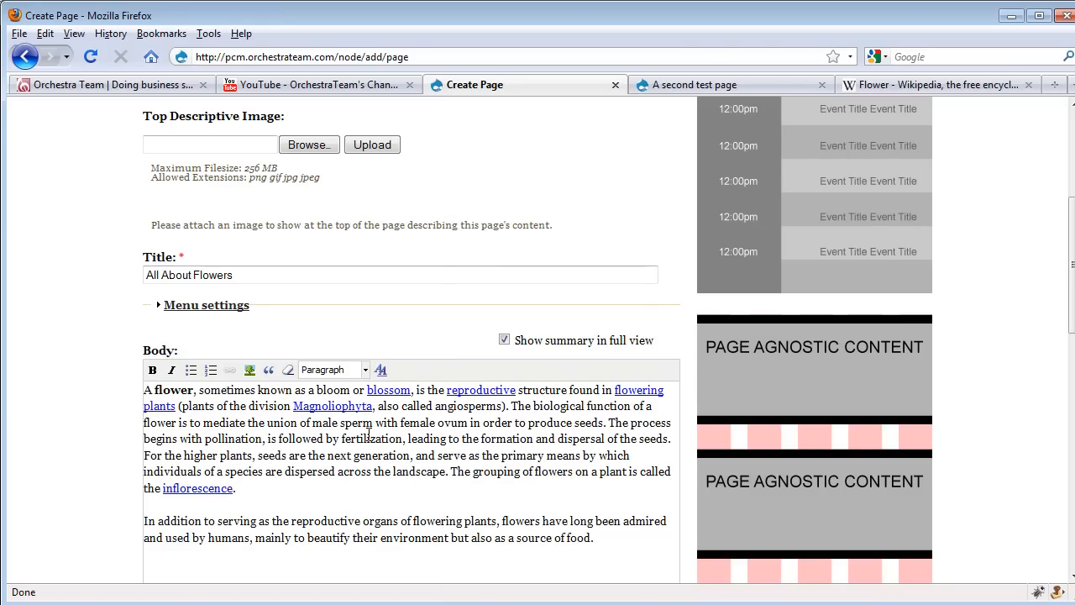
pyautogui.click(593, 538)
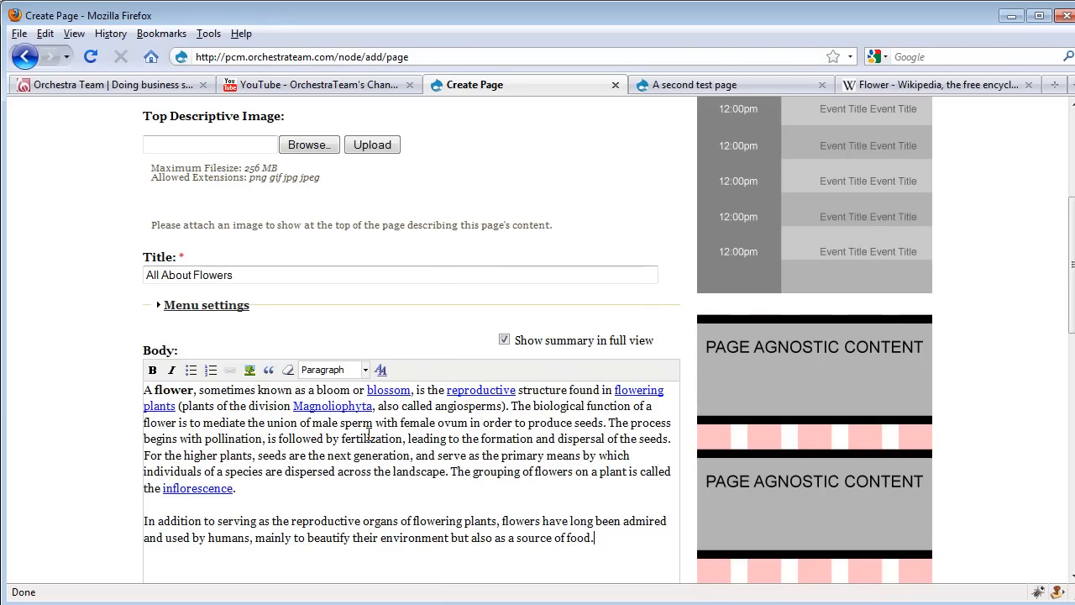
# Select Tulips.jpg under Insert Images and upload it
pyautogui.scroll(-3)
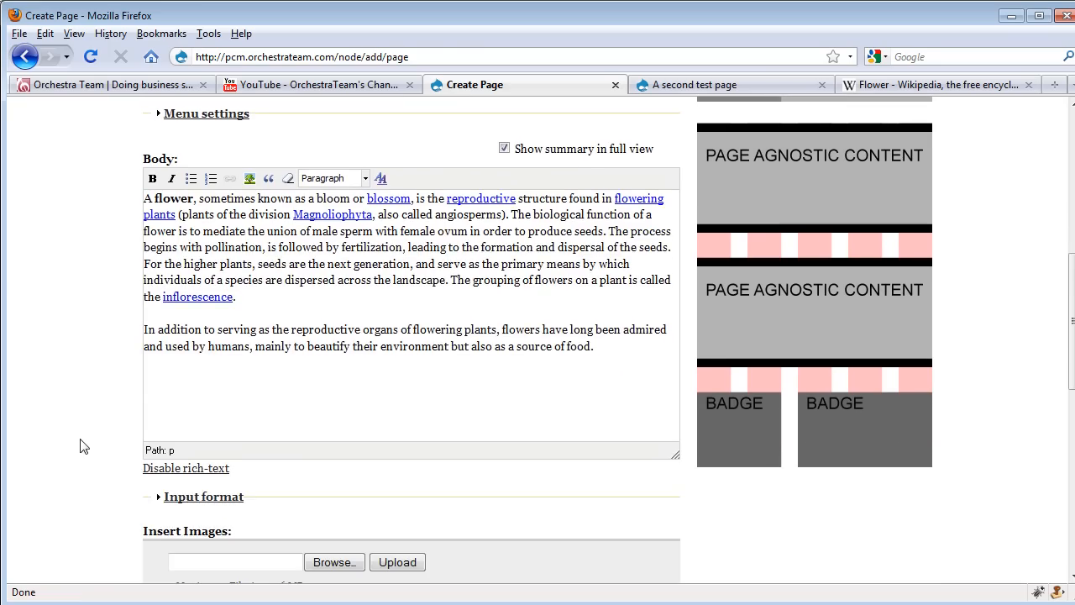
pyautogui.scroll(-3)
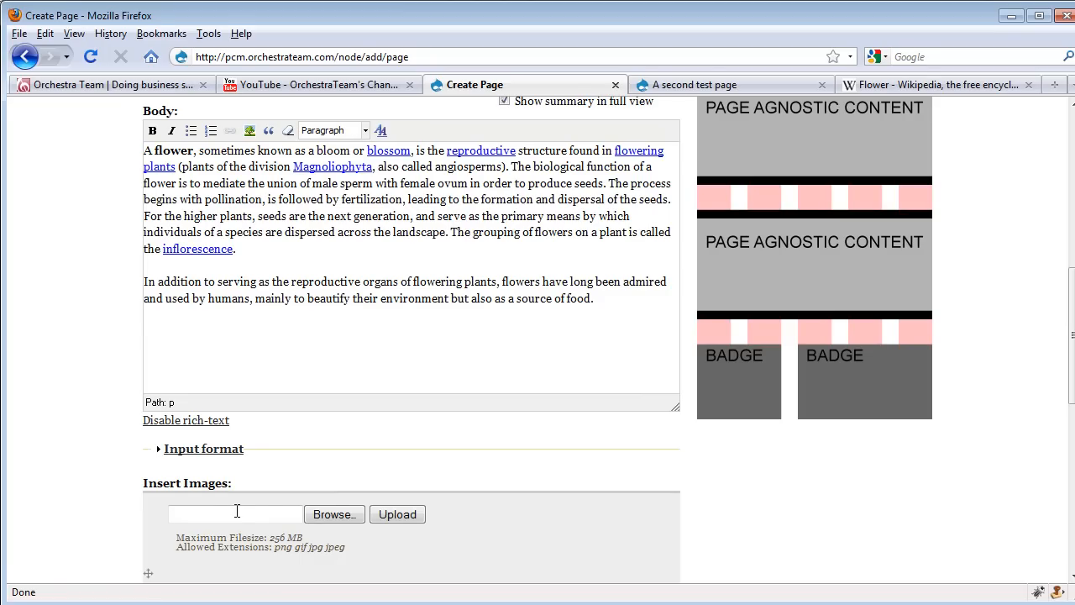
pyautogui.moveTo(285, 524)
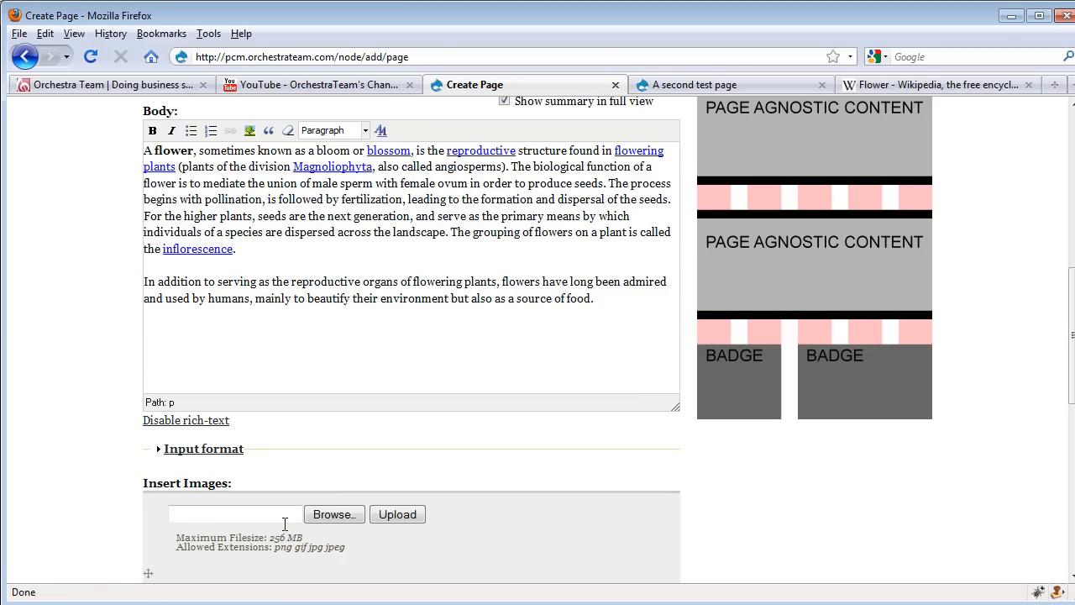
pyautogui.click(333, 513)
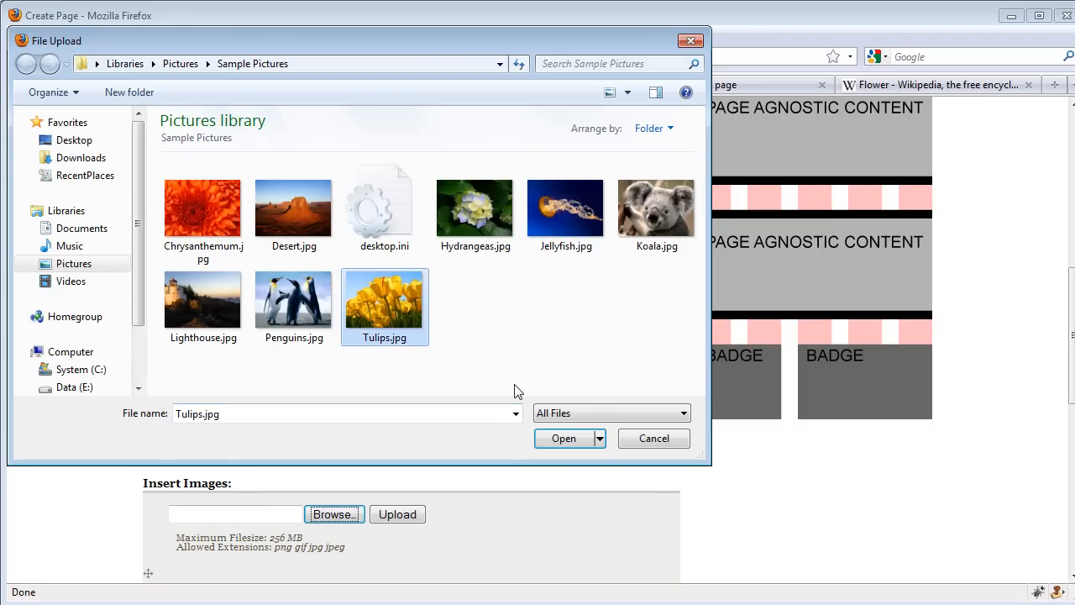
pyautogui.click(564, 437)
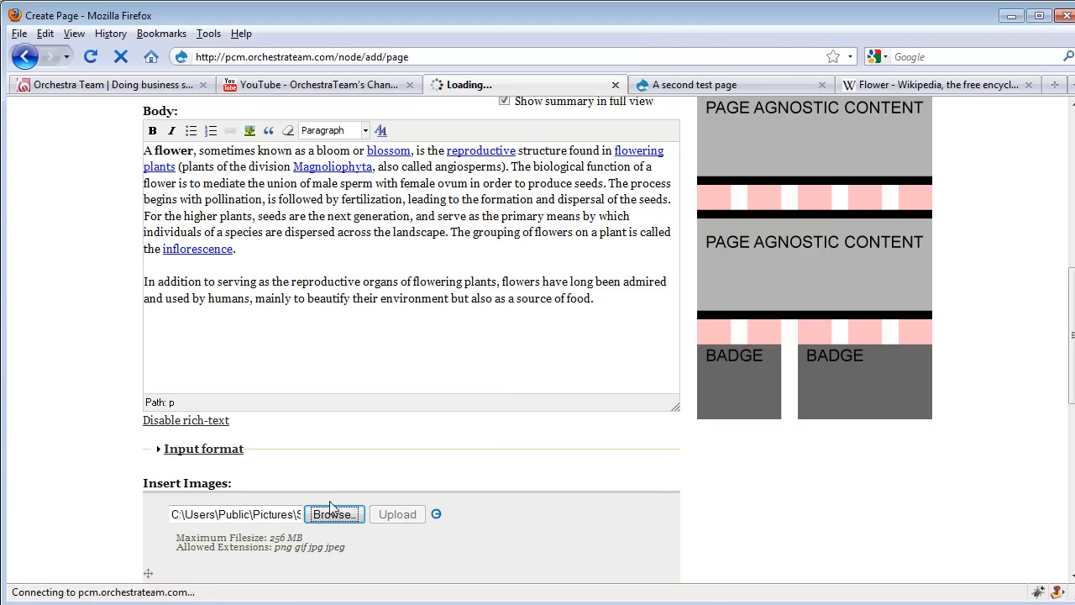
pyautogui.click(398, 513)
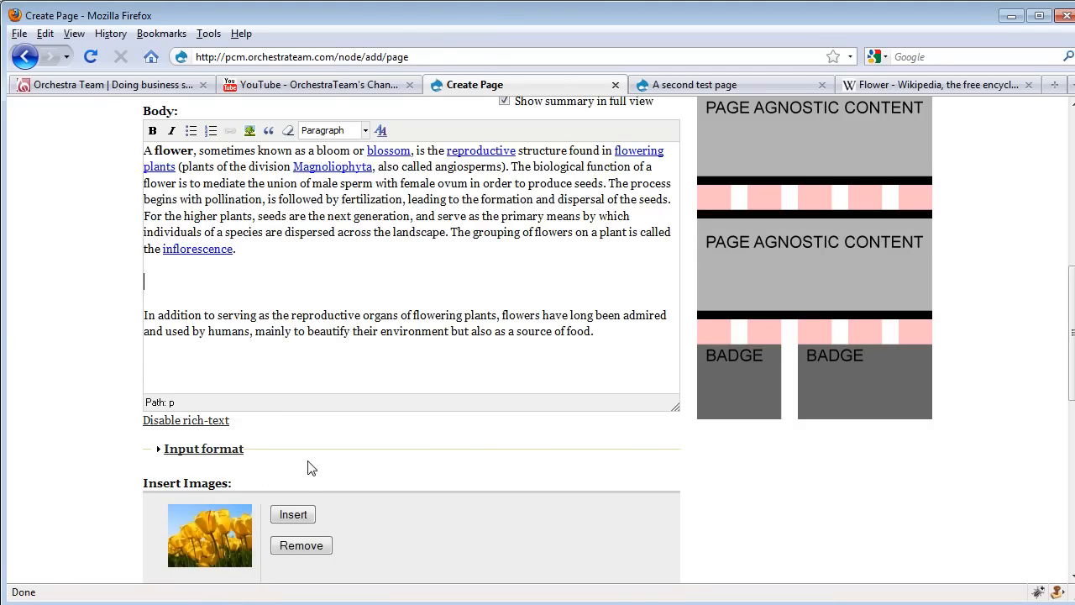
# Insert the uploaded tulips image into the body and shrink it to a thumbnail
pyautogui.click(292, 514)
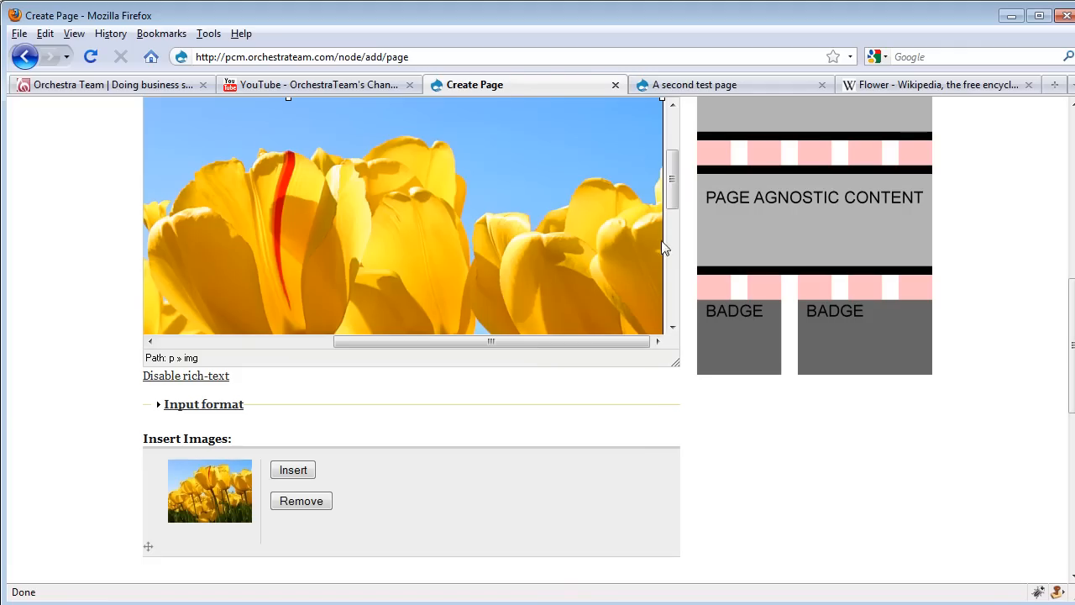
pyautogui.scroll(-3)
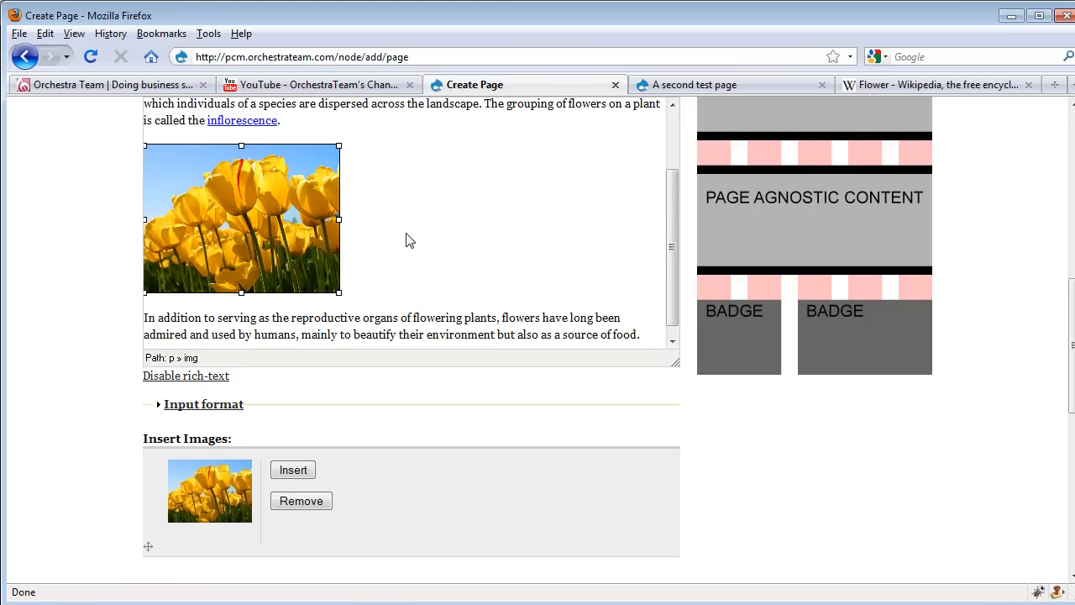
pyautogui.scroll(-3)
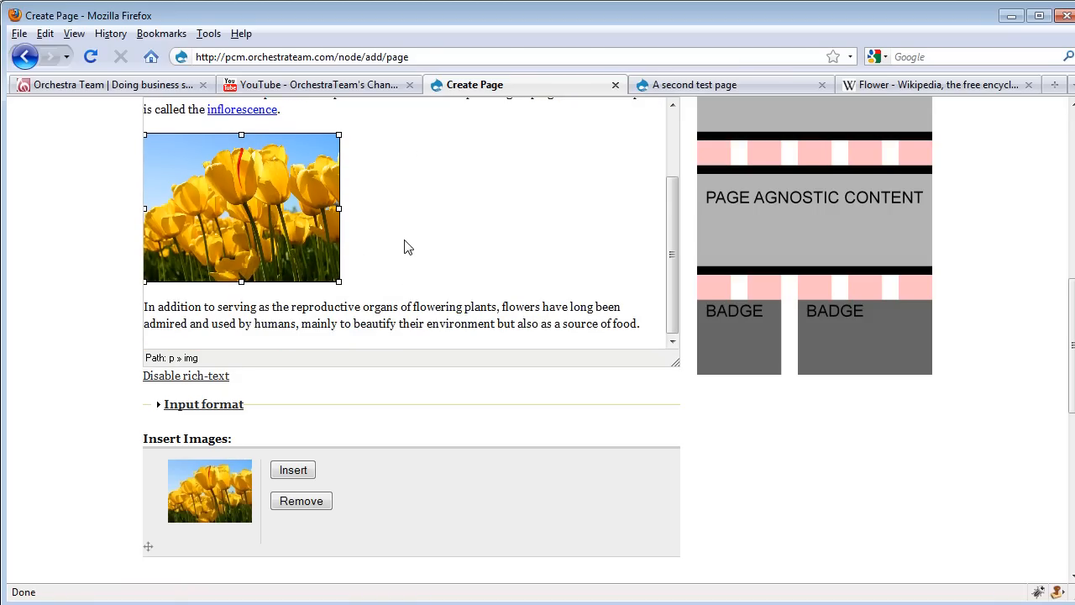
pyautogui.moveTo(401, 282)
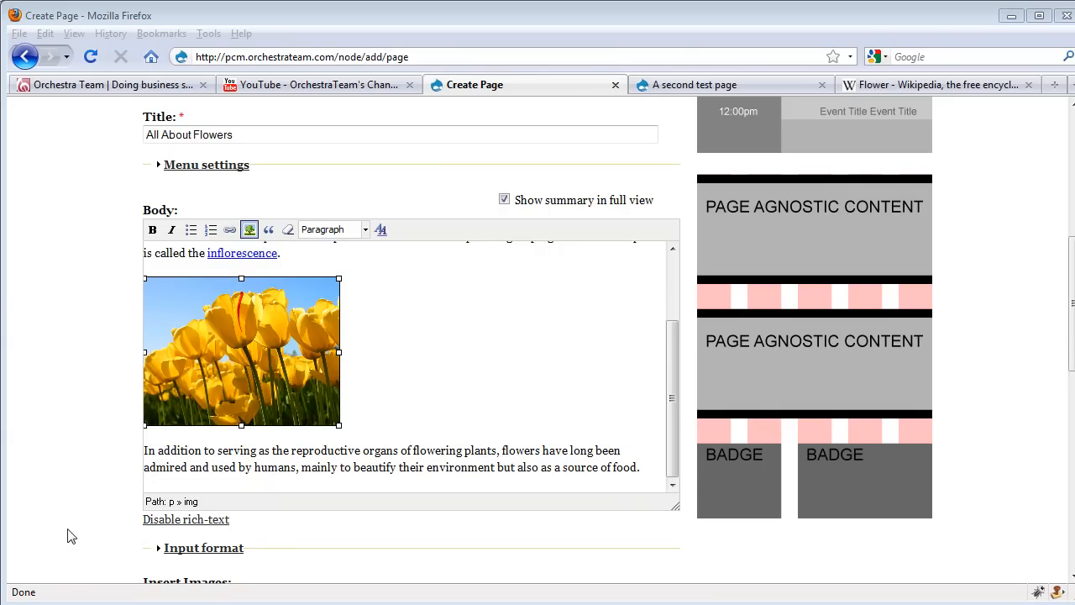
pyautogui.scroll(-3)
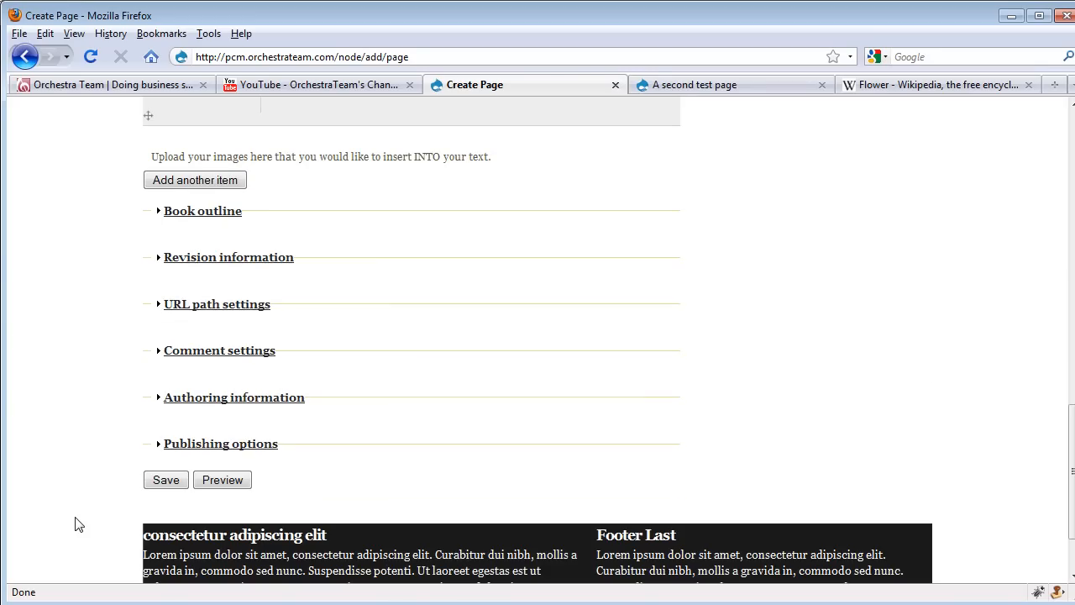
pyautogui.moveTo(91, 489)
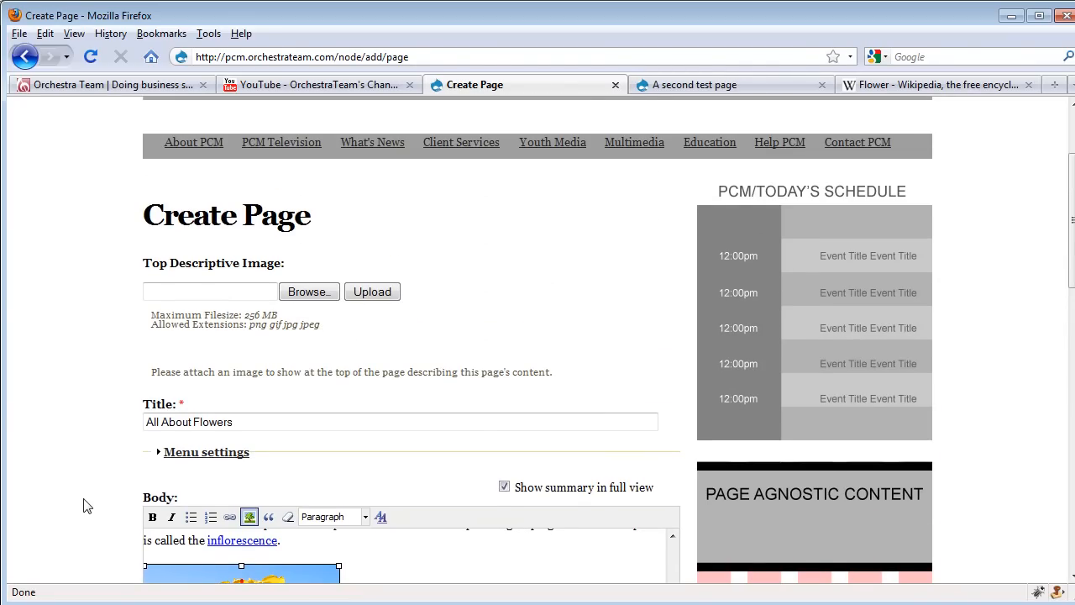
pyautogui.moveTo(743, 75)
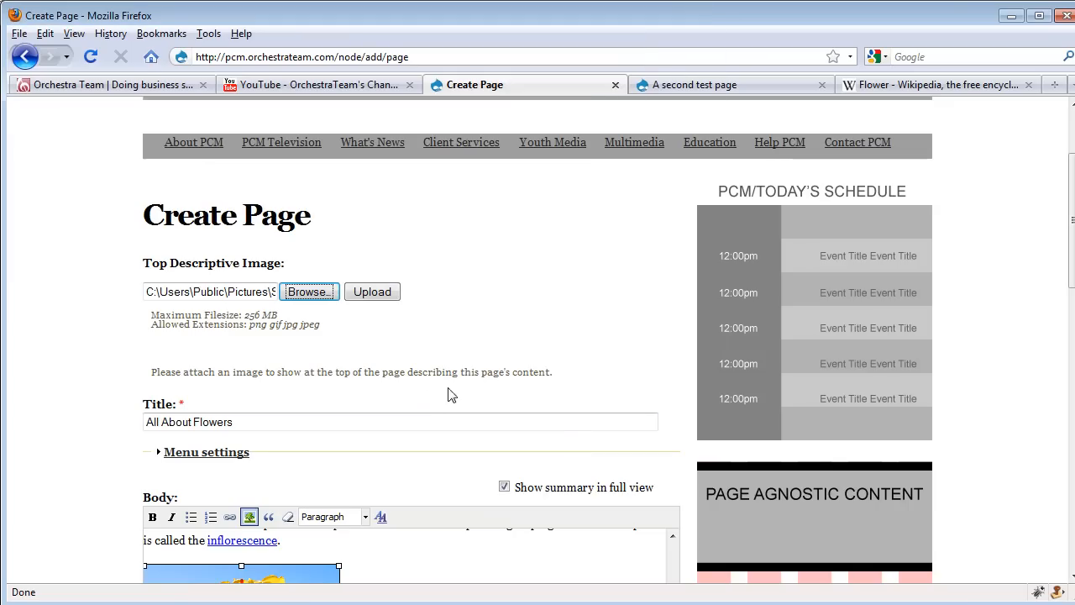
# Upload Chrysanthemum.jpg as the Top Descriptive Image
pyautogui.click(372, 291)
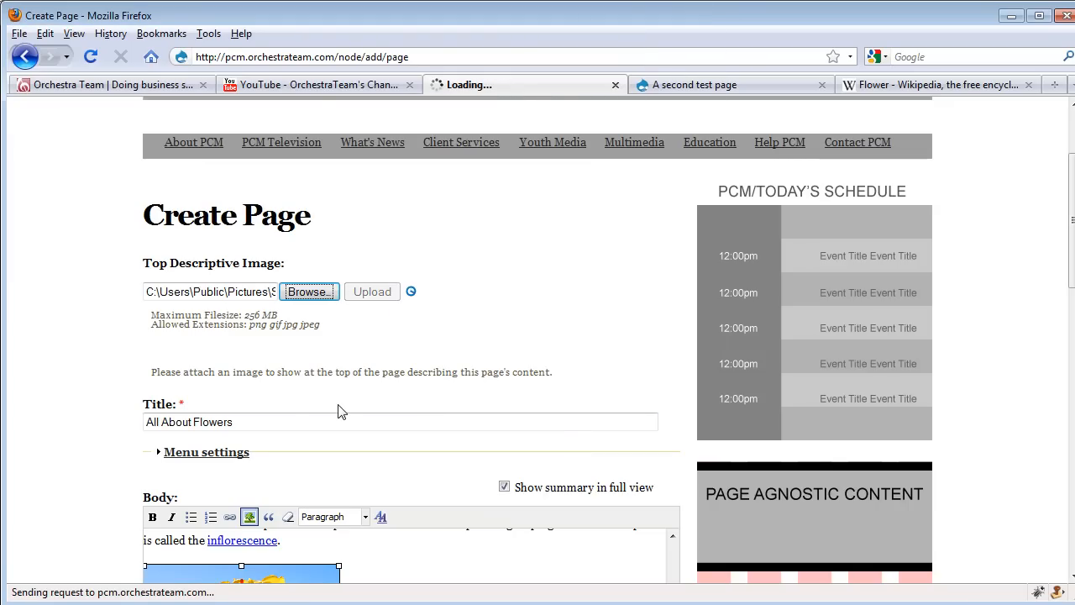
pyautogui.click(371, 291)
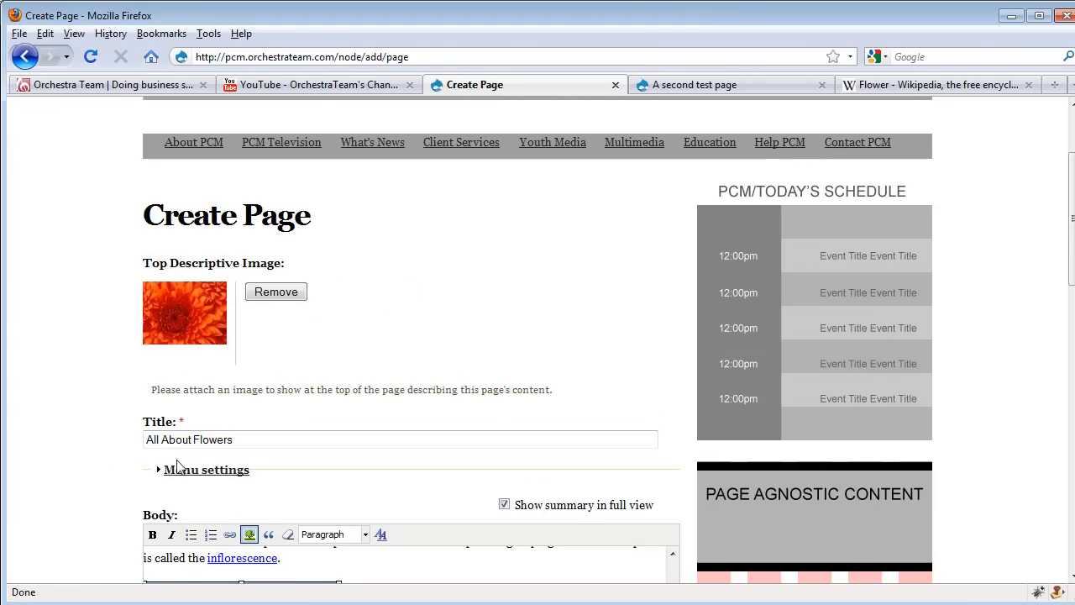
pyautogui.scroll(-3)
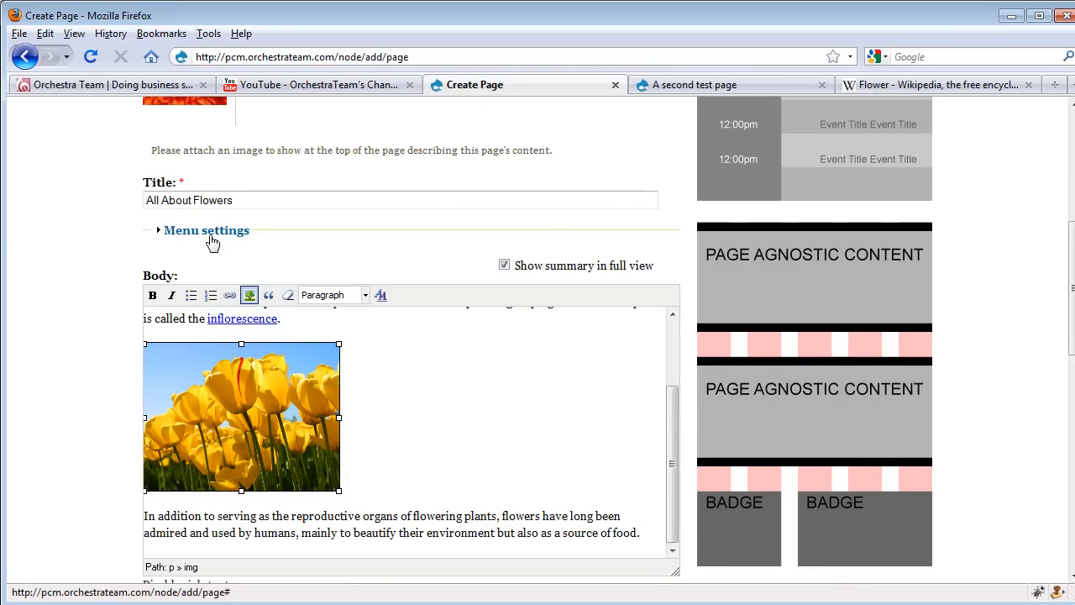
# Add a 'Flowers' menu link with <Services Menu> as its parent item
pyautogui.click(206, 230)
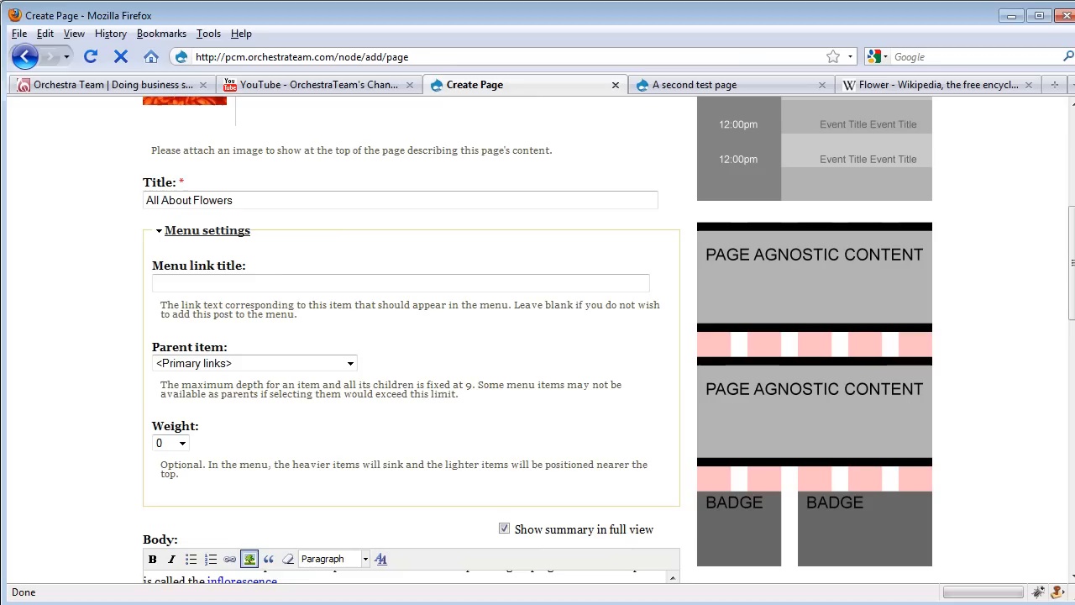
pyautogui.click(401, 282)
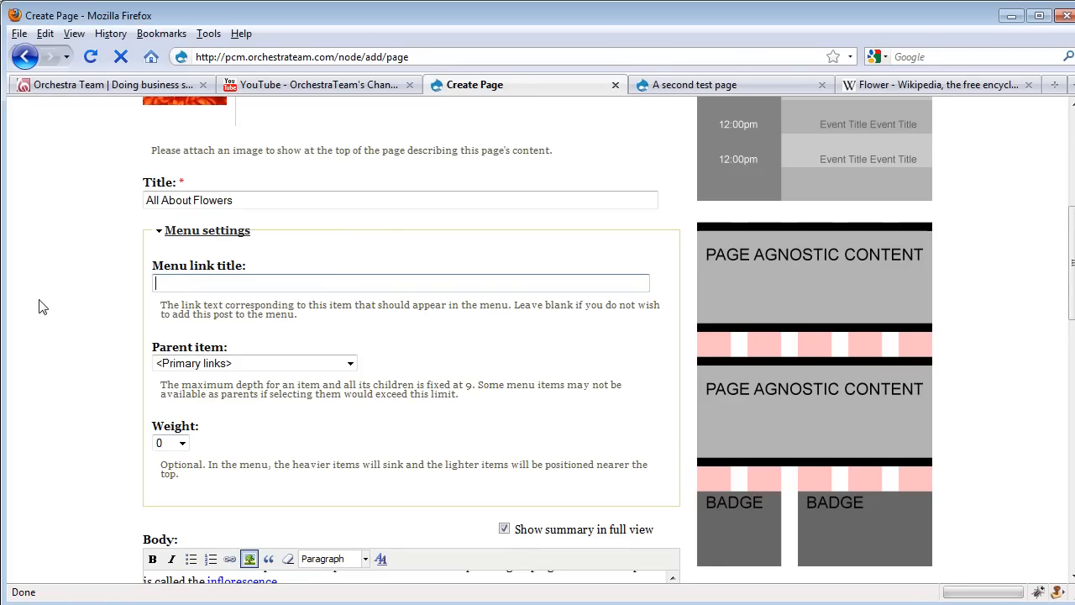
pyautogui.write('Flowers')
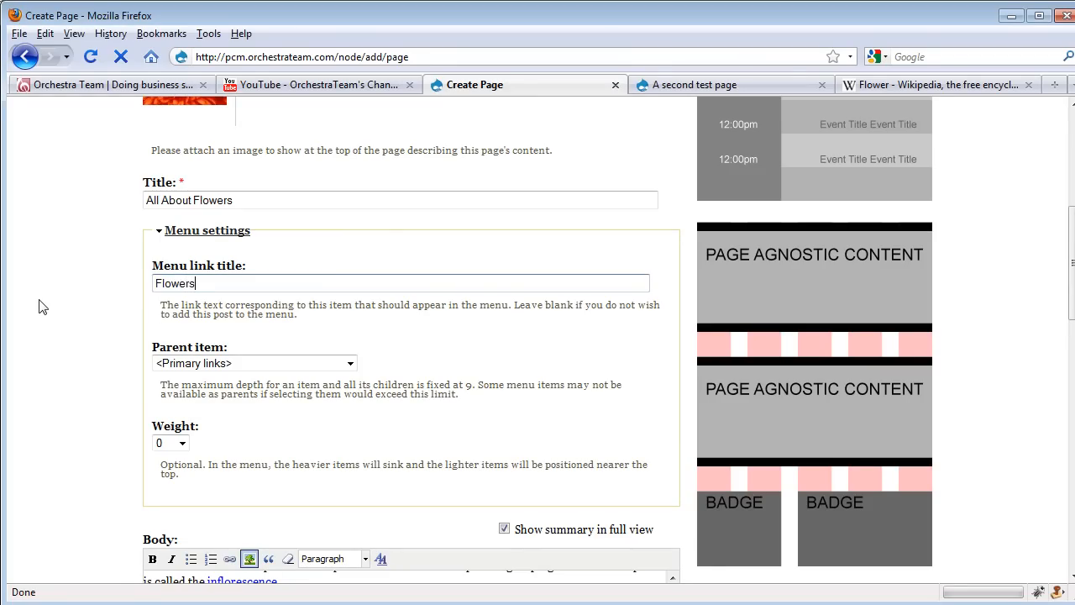
pyautogui.click(255, 363)
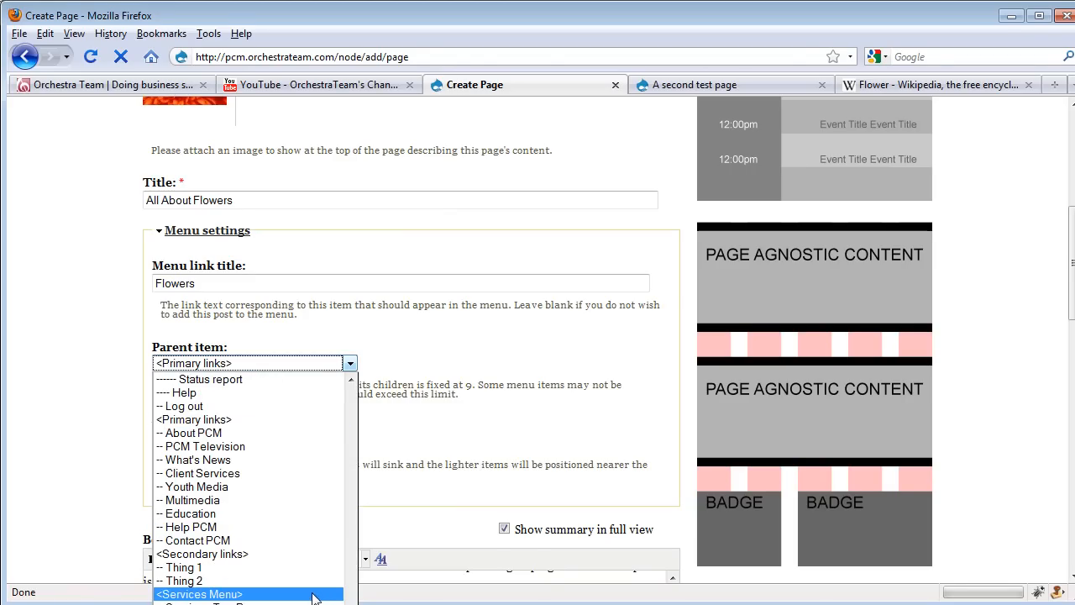
pyautogui.click(199, 594)
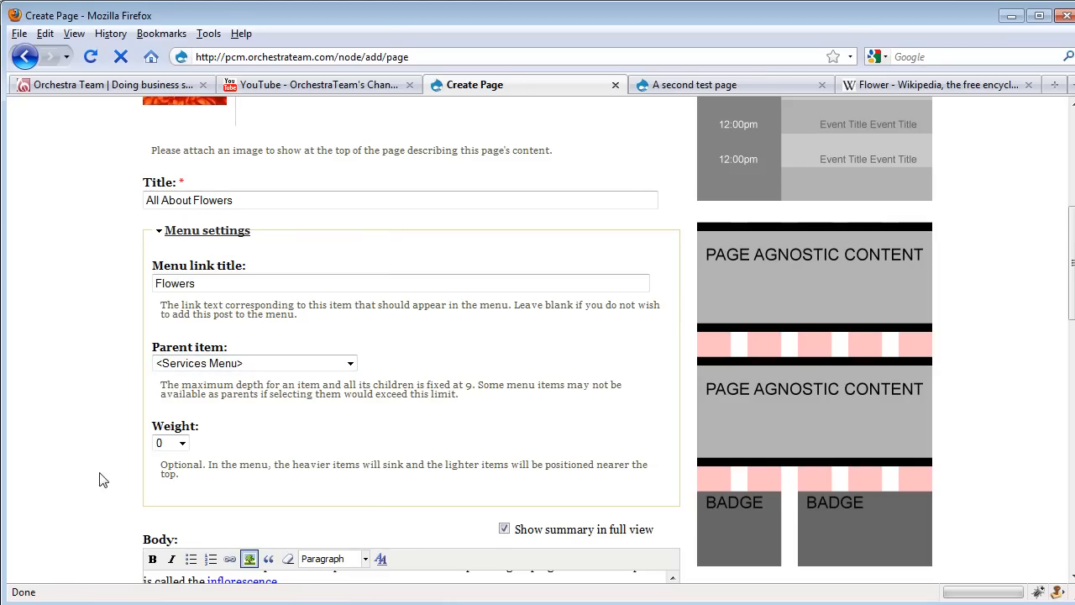
pyautogui.moveTo(164, 410)
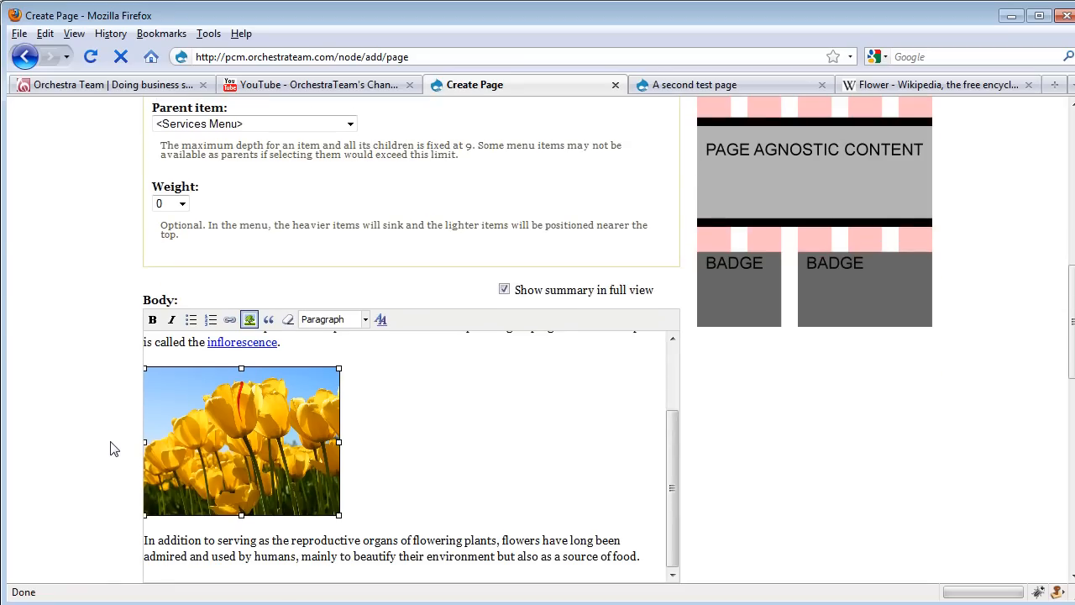
# Expand Input format and confirm the body uses Full HTML
pyautogui.scroll(-3)
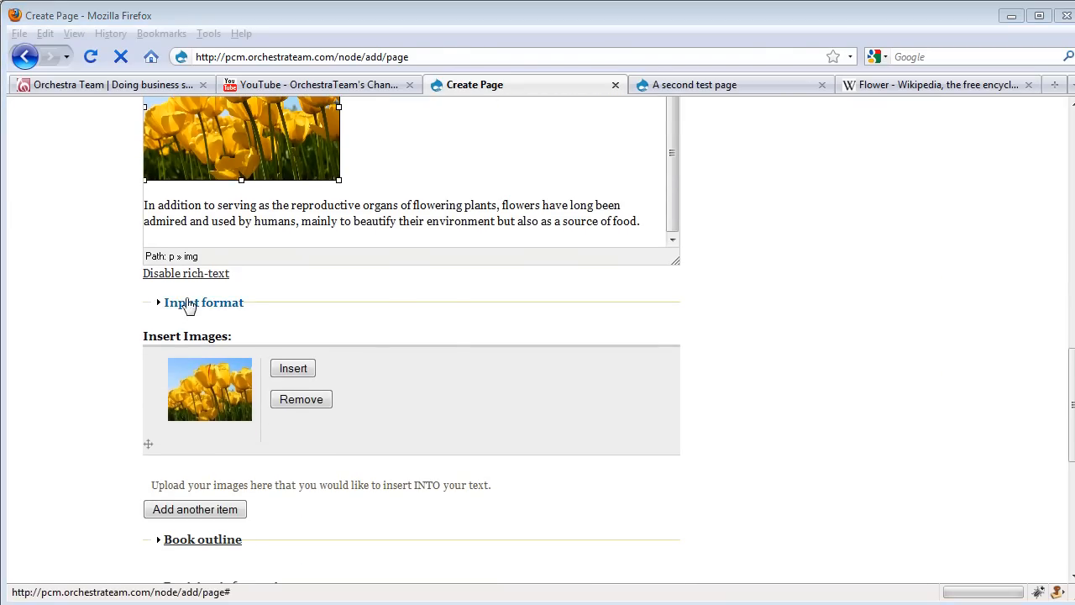
pyautogui.click(202, 302)
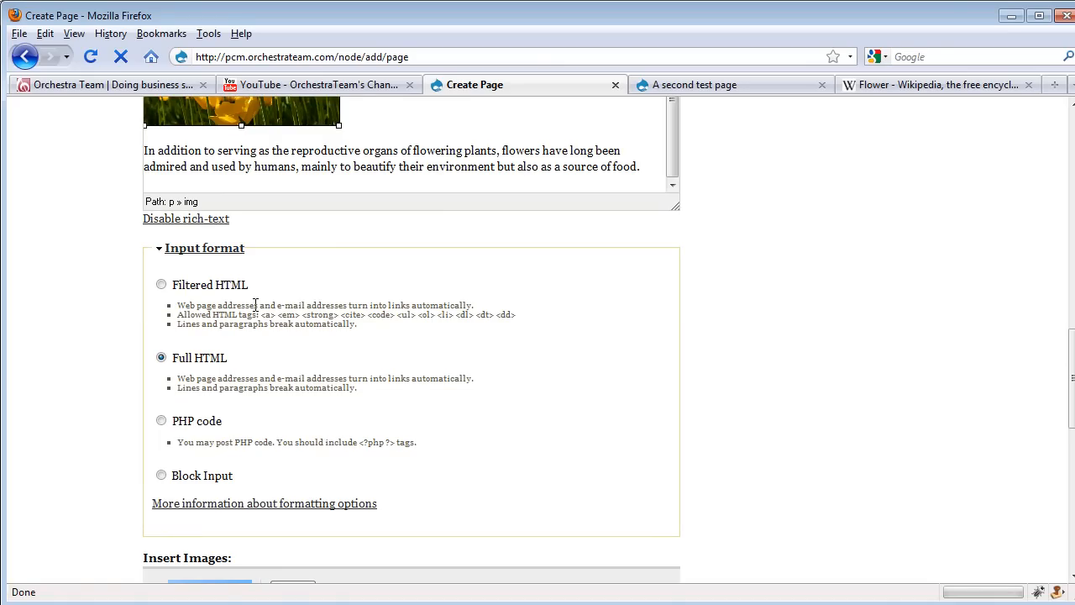
pyautogui.moveTo(263, 364)
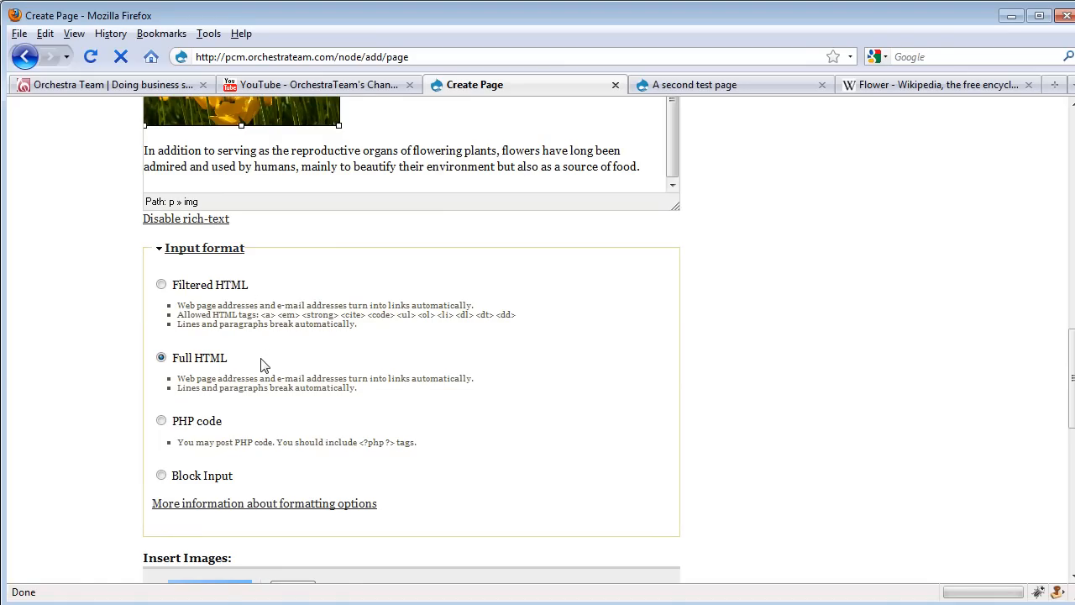
pyautogui.moveTo(248, 484)
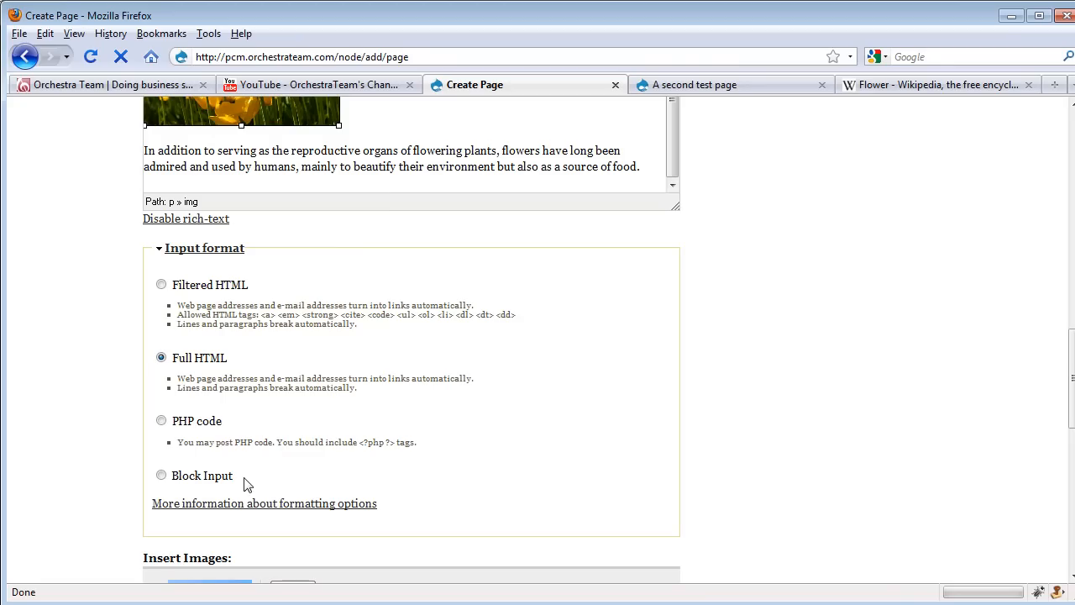
pyautogui.moveTo(81, 519)
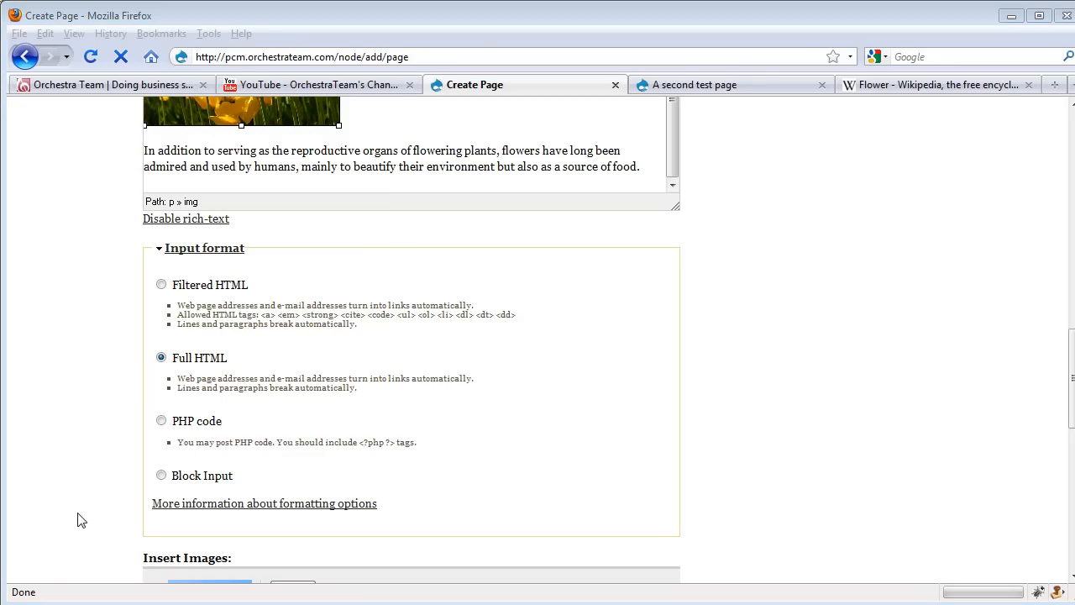
pyautogui.scroll(-3)
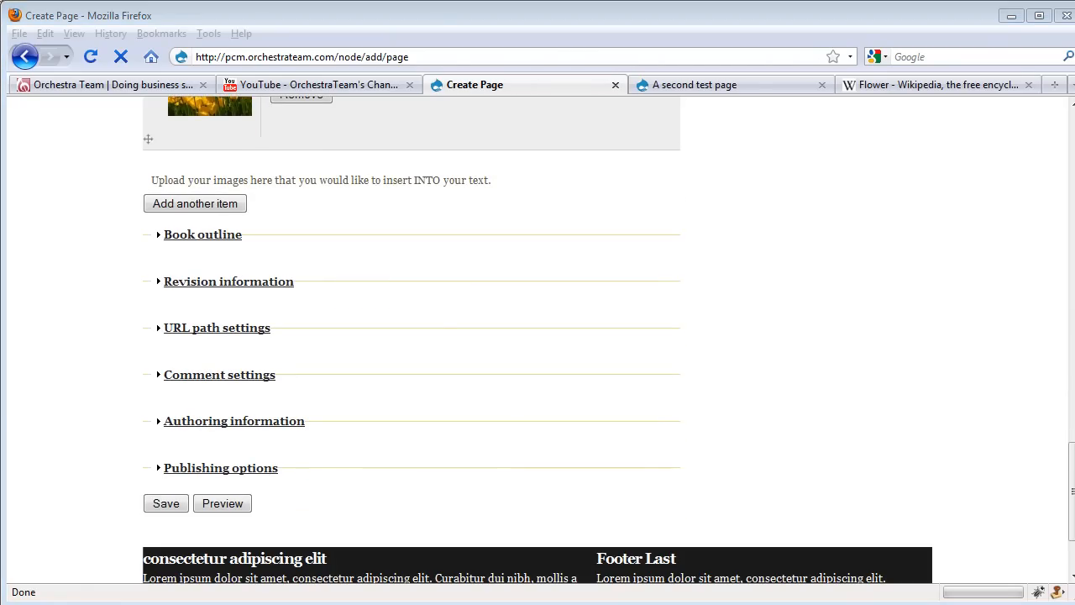
pyautogui.moveTo(108, 377)
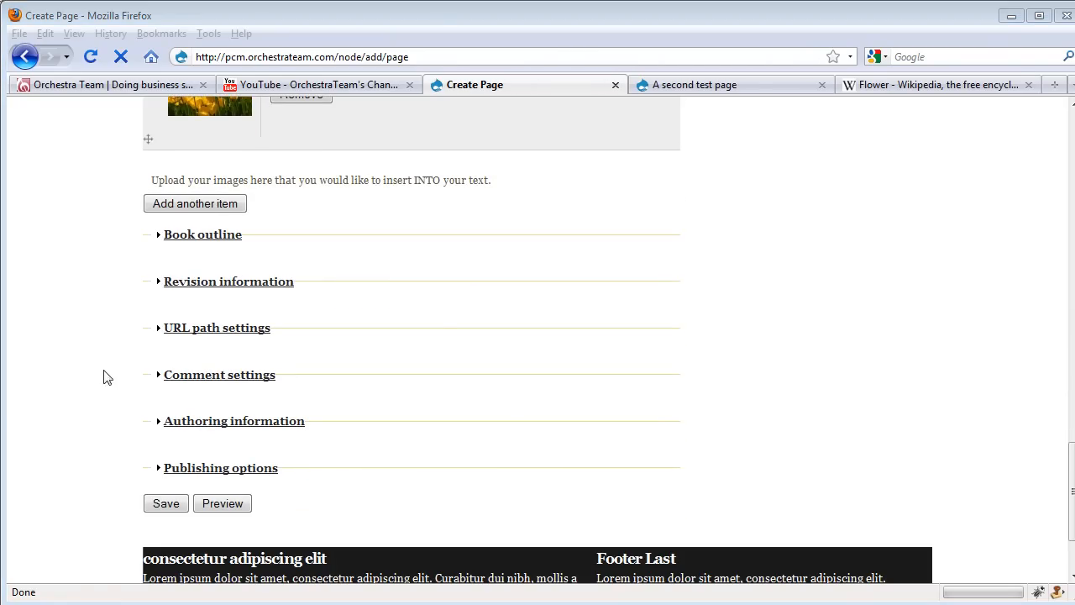
pyautogui.click(228, 281)
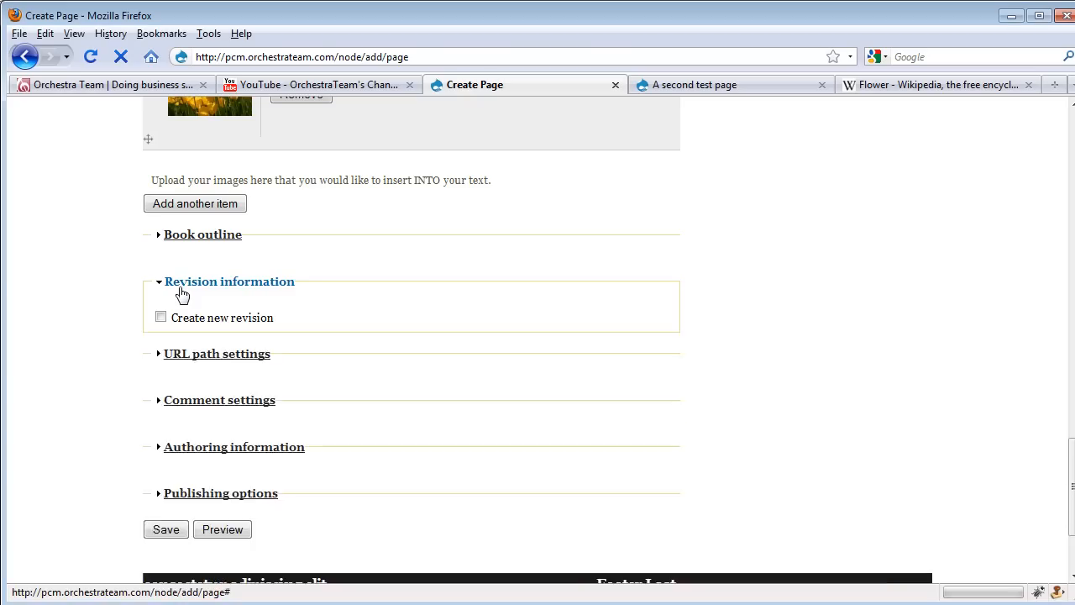
pyautogui.click(160, 316)
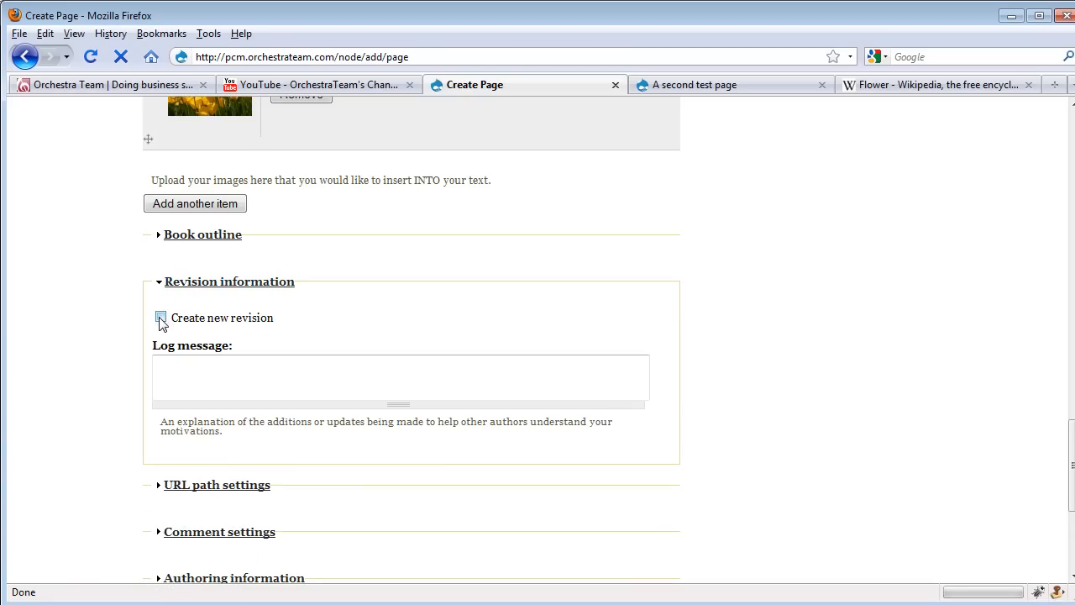
pyautogui.click(160, 317)
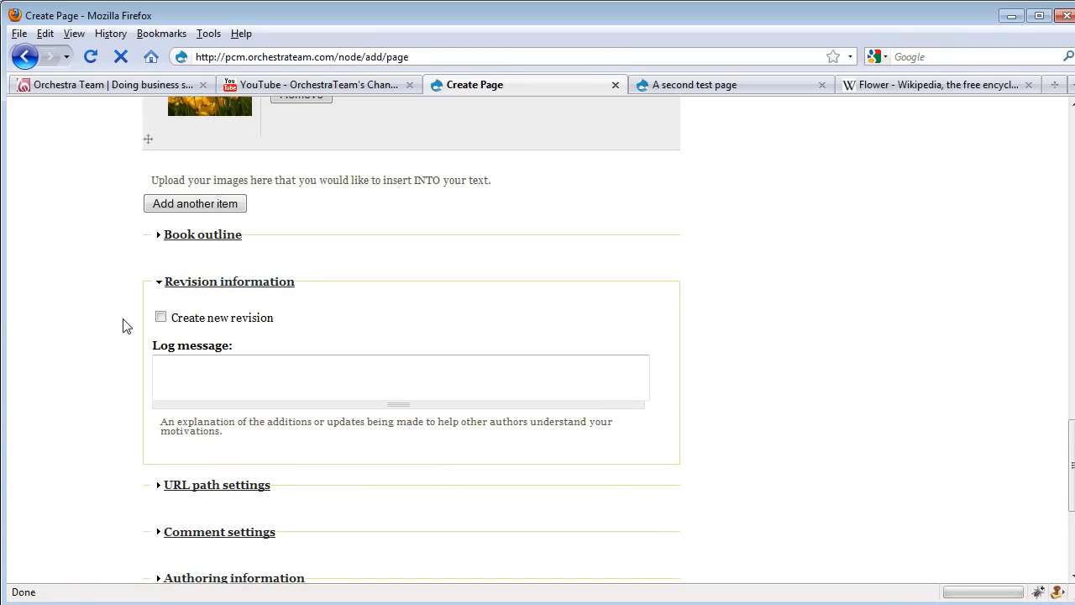
pyautogui.moveTo(132, 315)
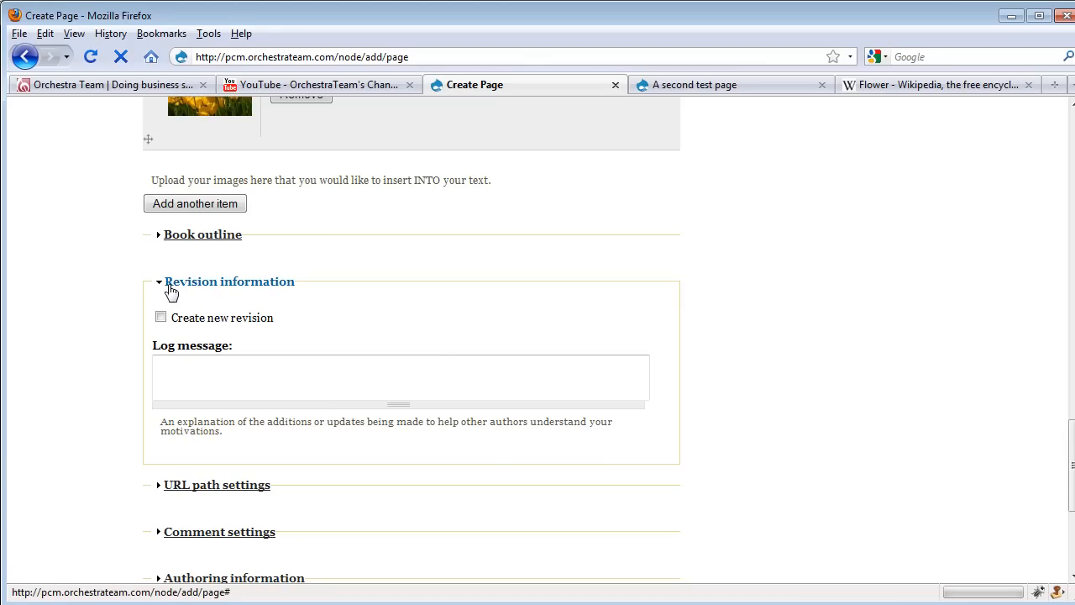
pyautogui.click(229, 281)
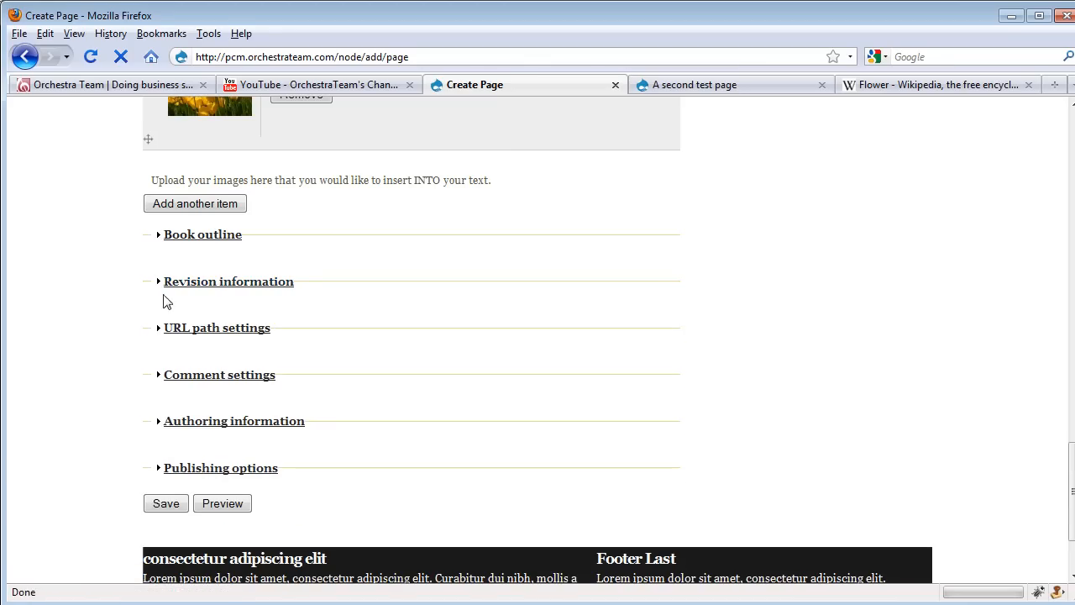
# Set the page's URL path alias to 'flowers'
pyautogui.click(215, 327)
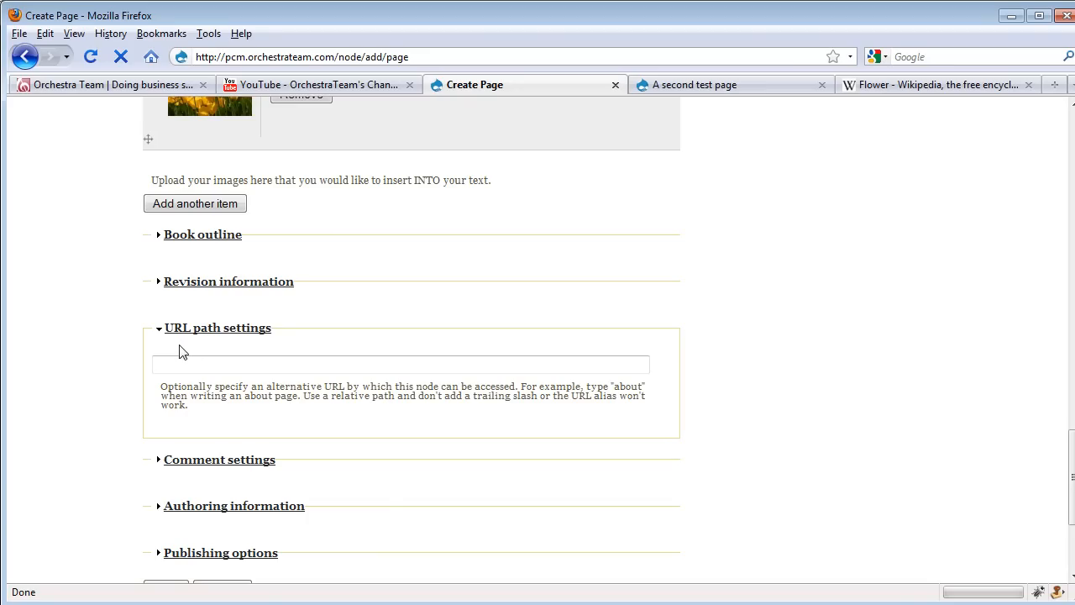
pyautogui.moveTo(77, 432)
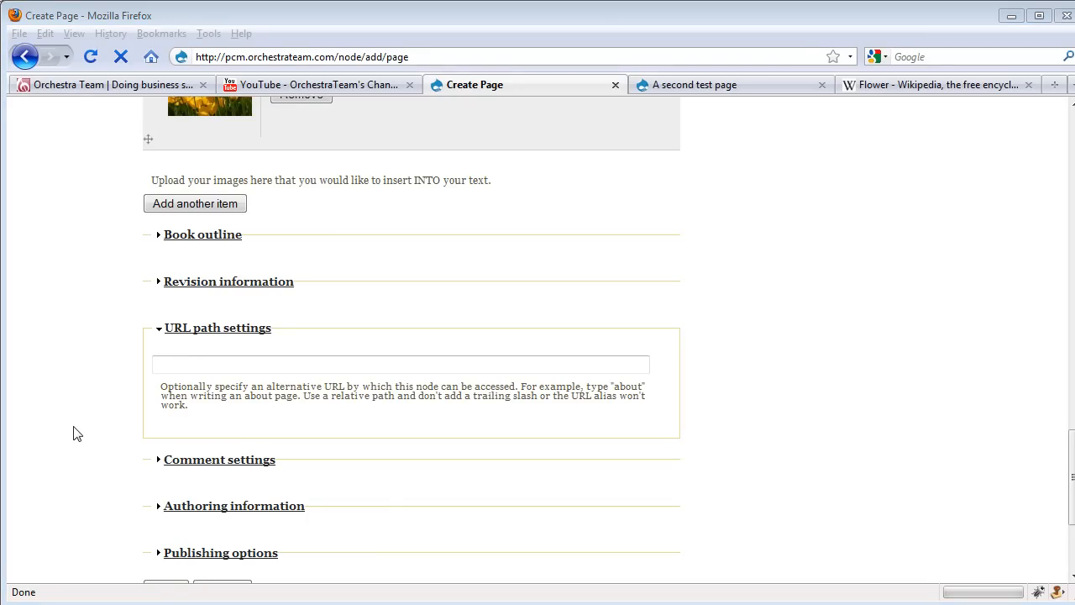
pyautogui.moveTo(99, 402)
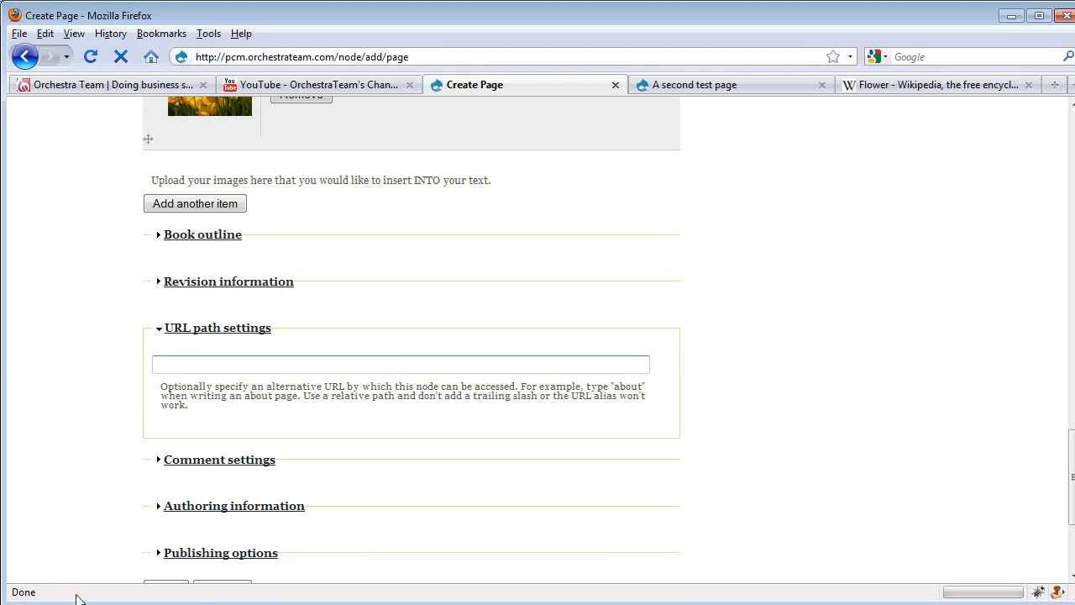
pyautogui.write('flowers')
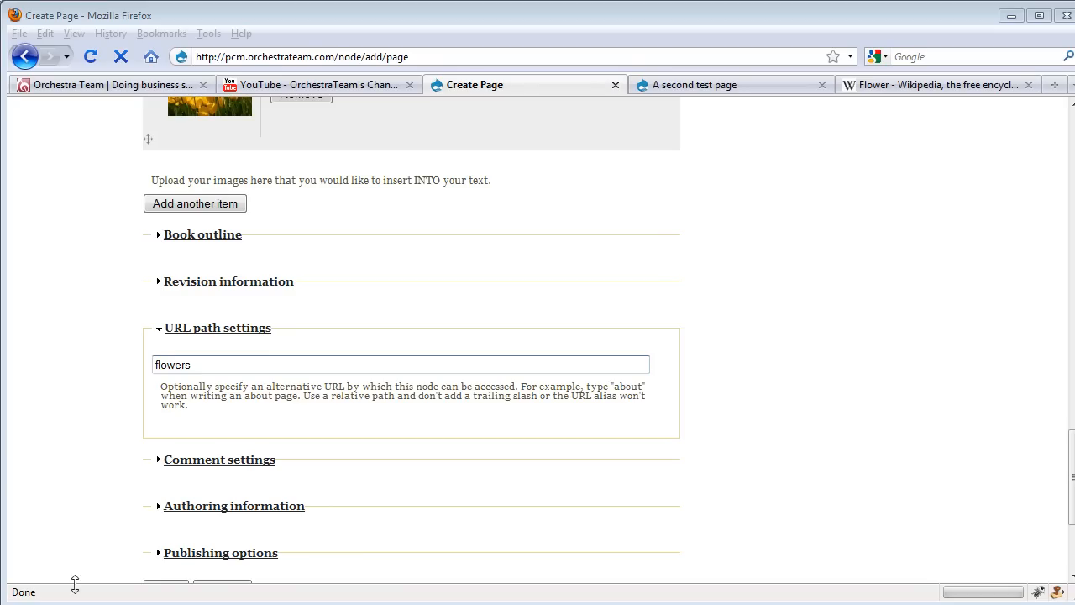
pyautogui.scroll(-3)
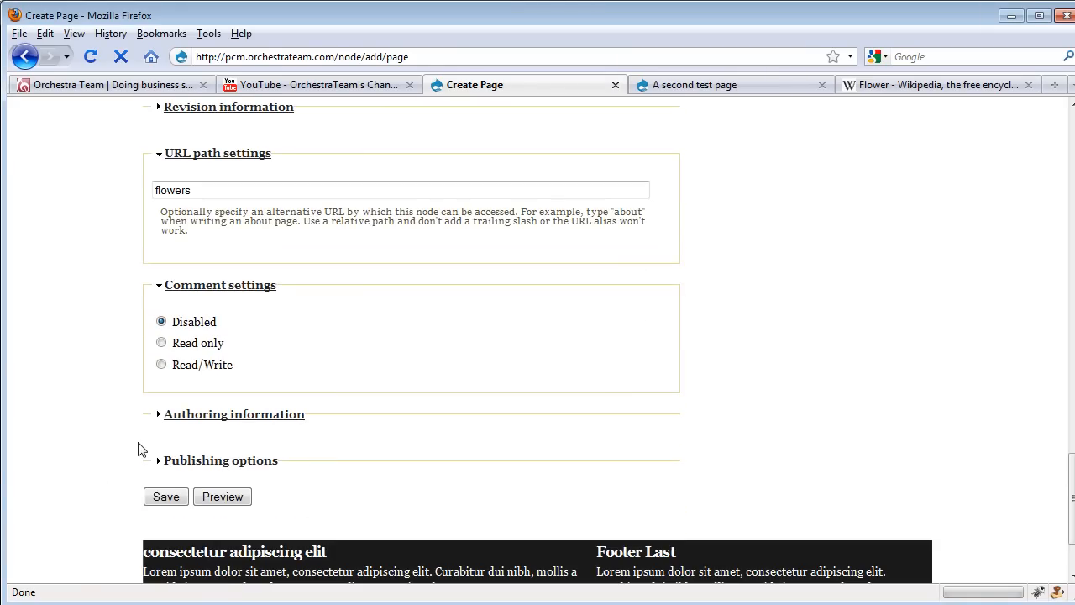
# Review authoring information and save the page with Published checked
pyautogui.click(234, 413)
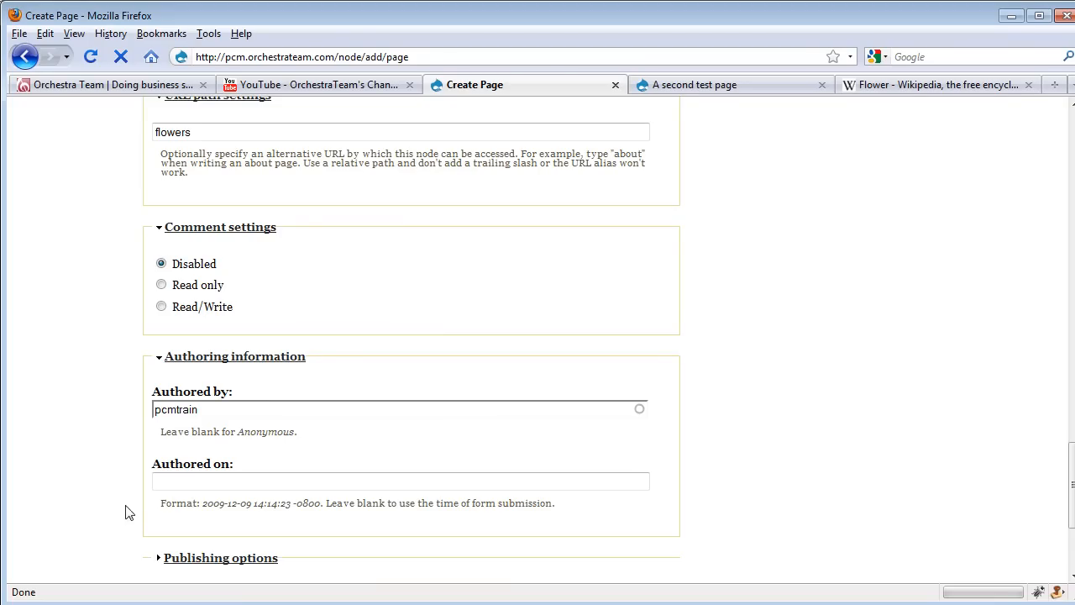
pyautogui.scroll(-3)
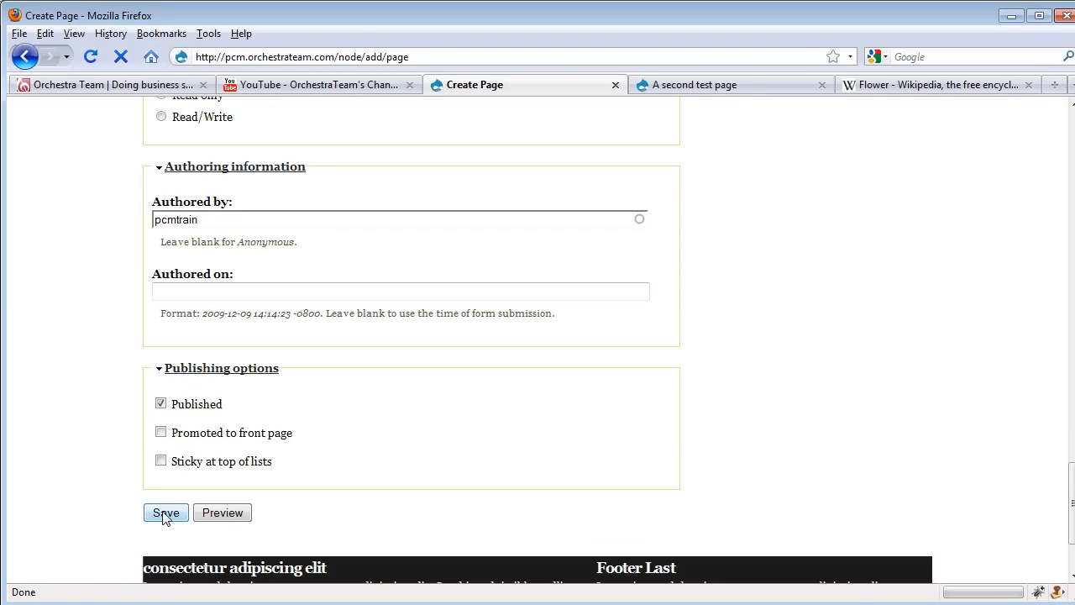
pyautogui.click(165, 512)
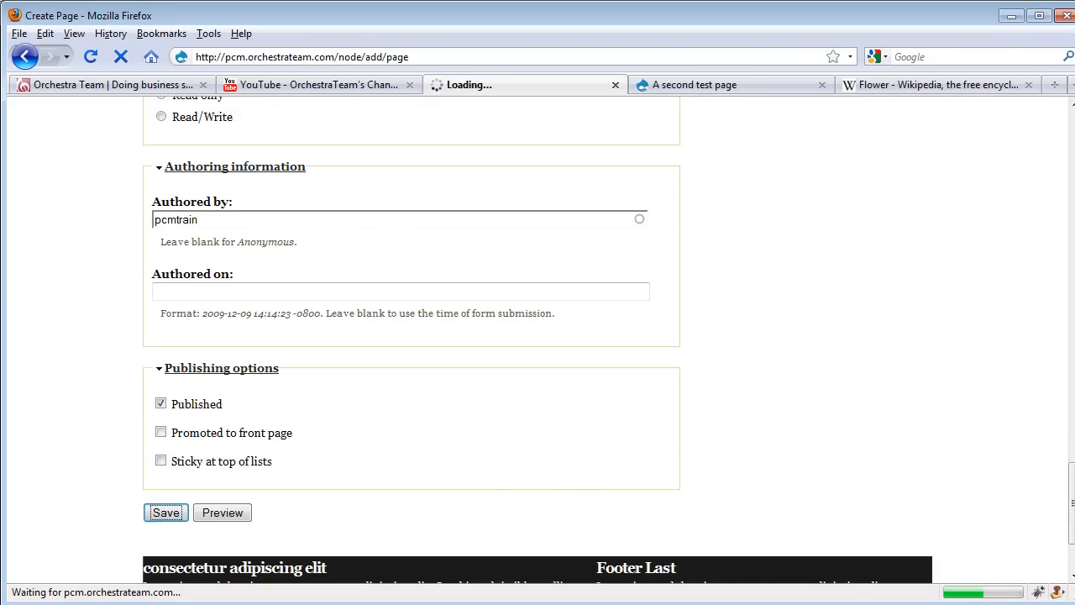
# Scroll through the new All About Flowers page to check the chrysanthemum header, text and tulips image
pyautogui.click(165, 512)
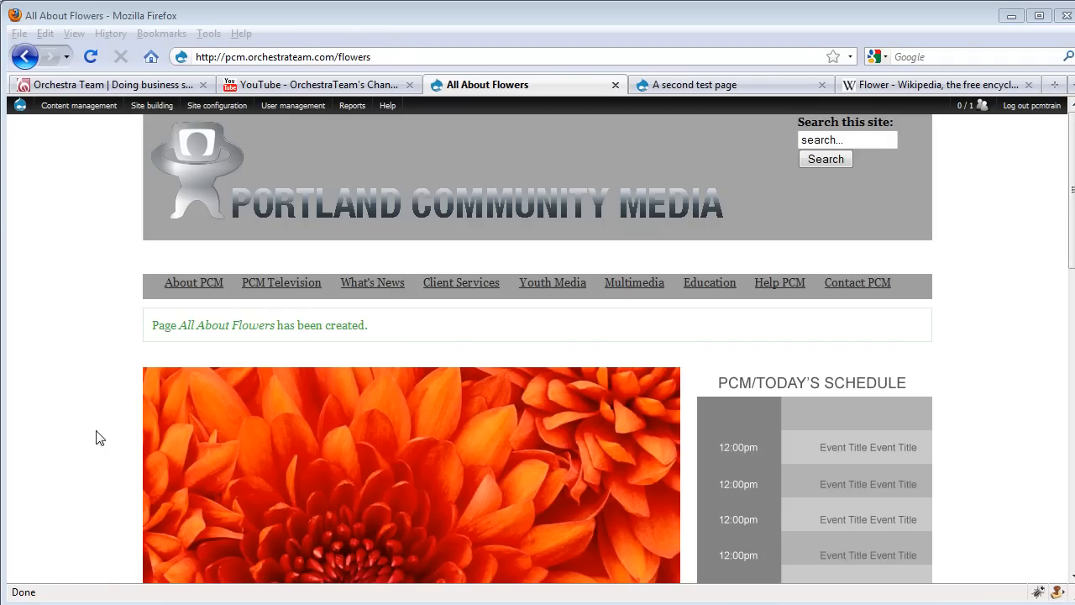
pyautogui.scroll(-3)
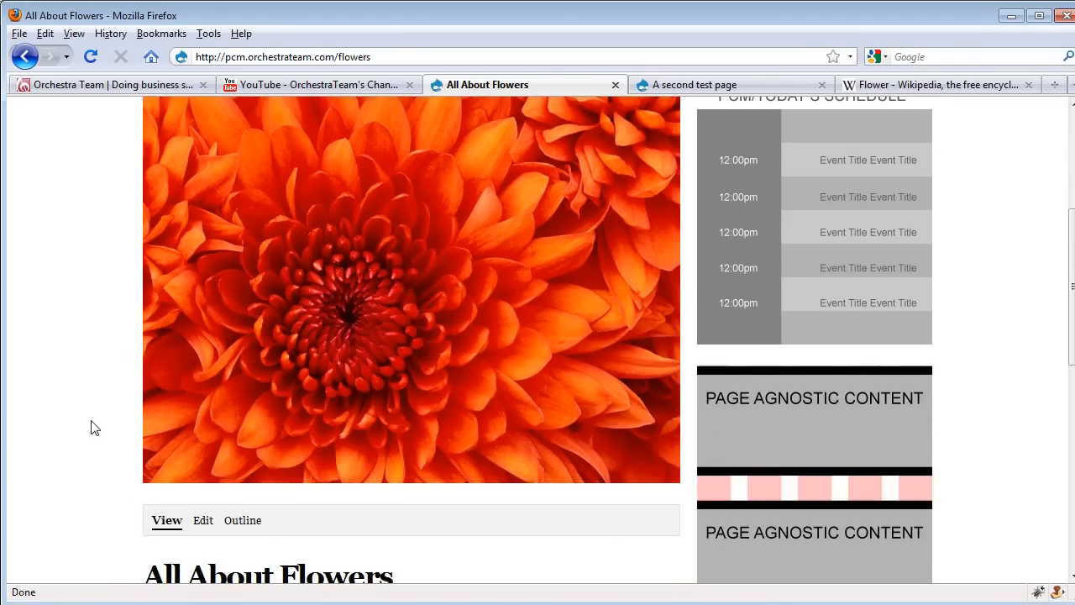
pyautogui.scroll(-3)
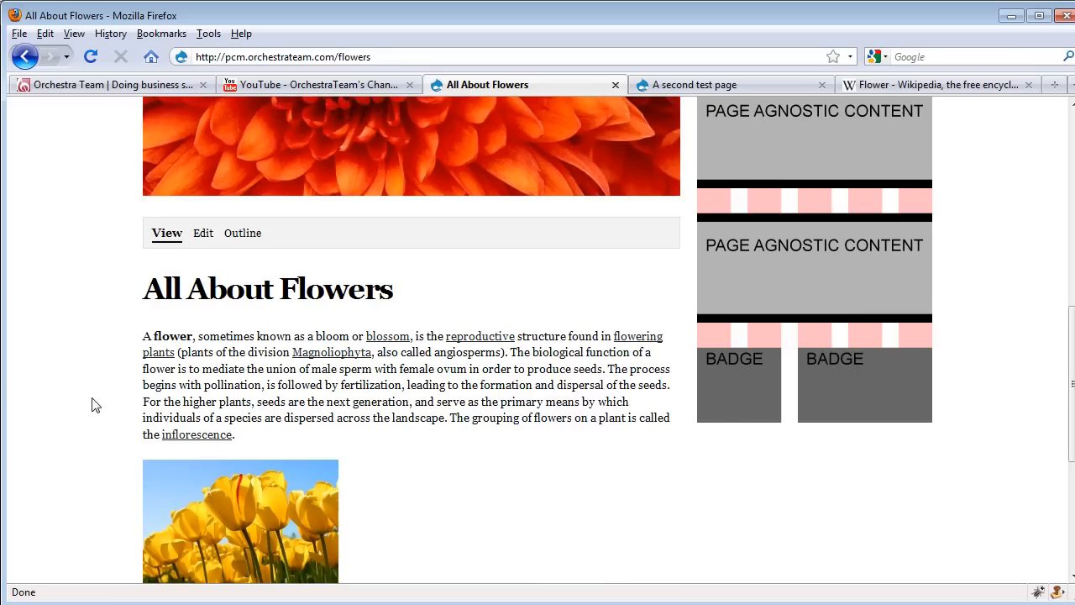
pyautogui.scroll(-3)
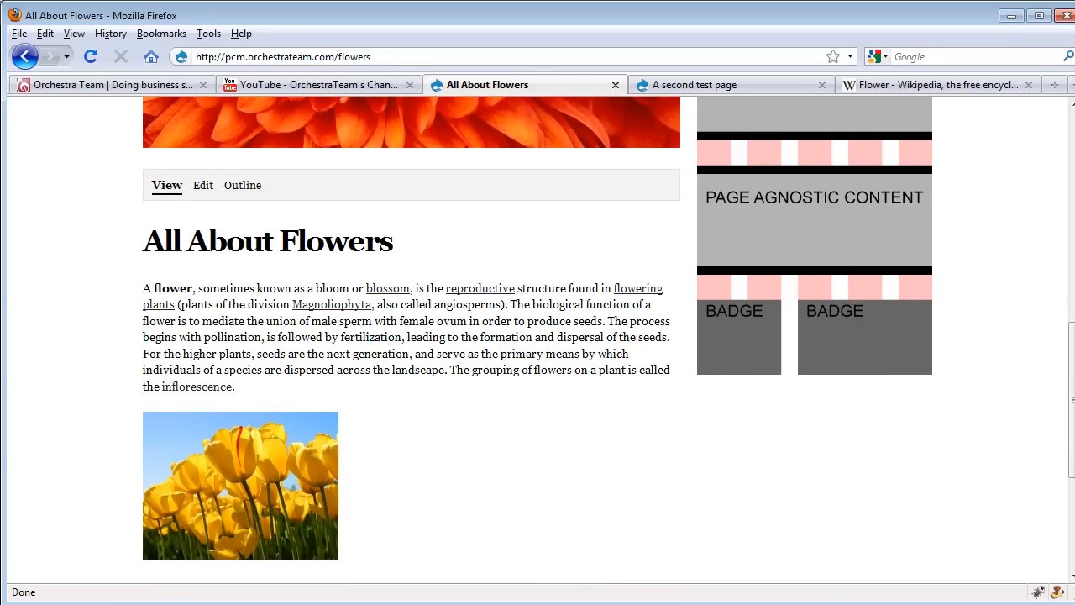